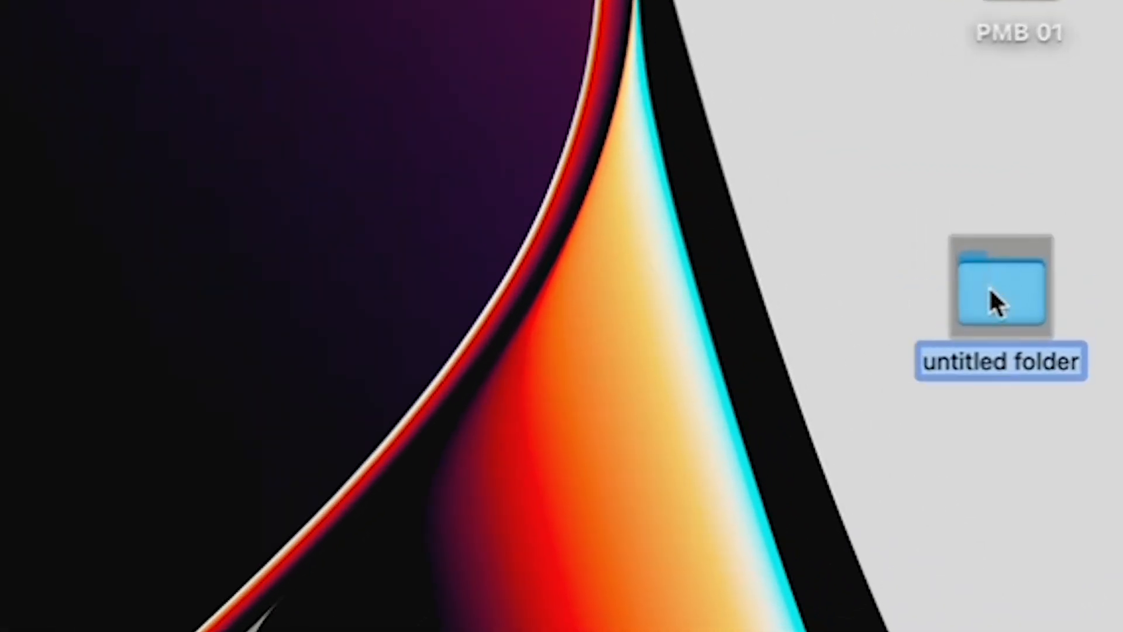
Step: Name the new desktop folder 3D TUTORIAL and go into it
type("3D TUTORIAL")
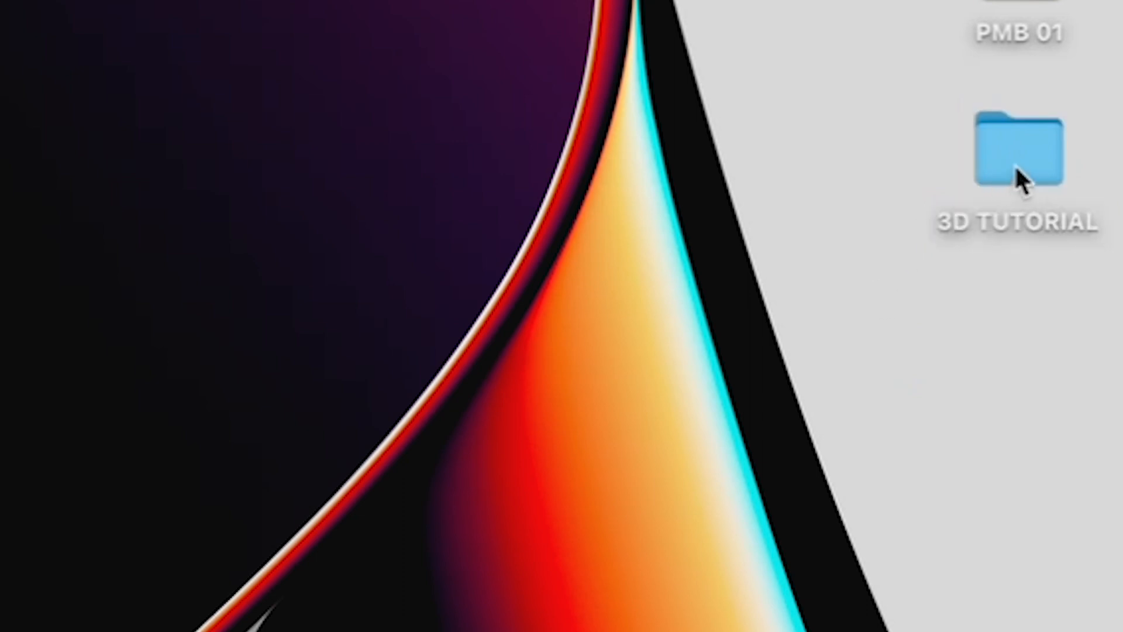
double_click(1015, 148)
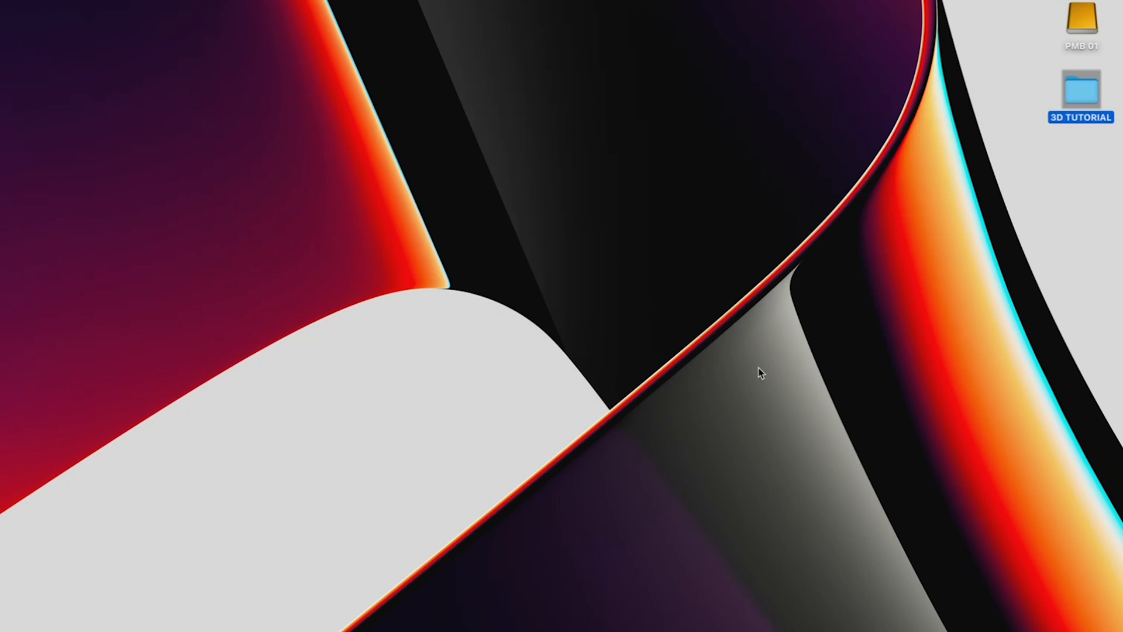
Step: Begin a new, empty untitled project from the After Effects Home screen
left_click(160, 27)
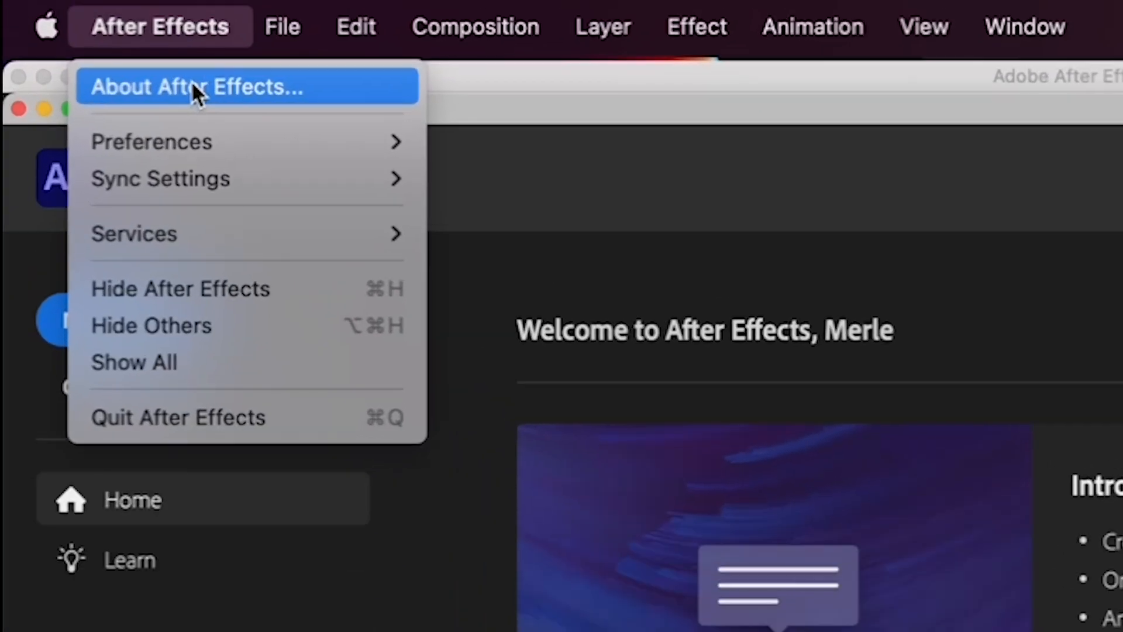
left_click(197, 86)
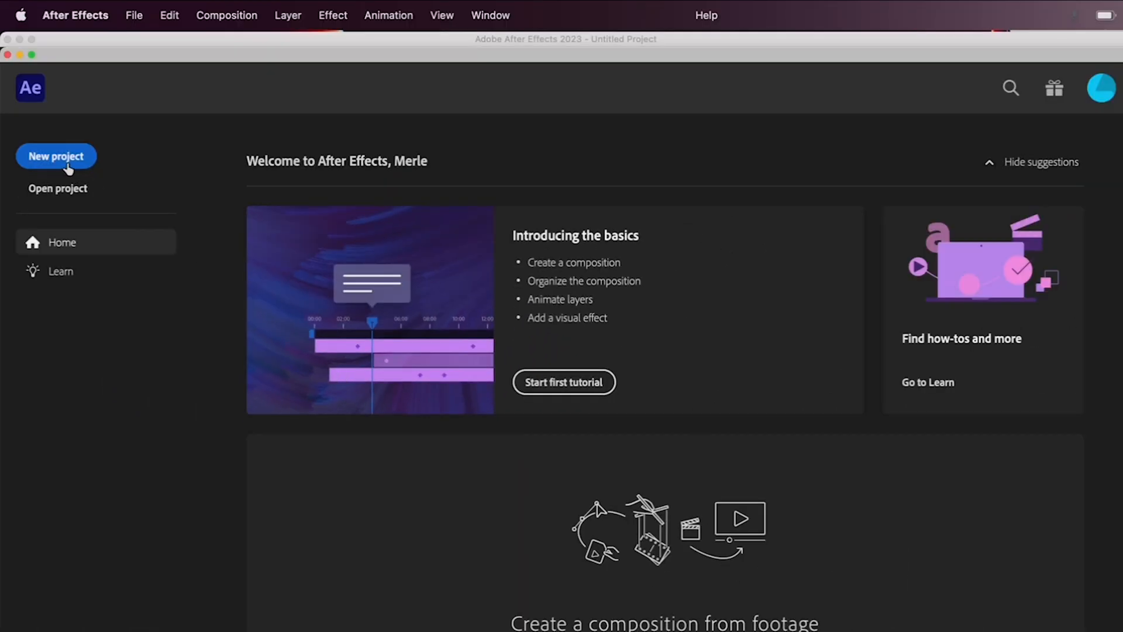
left_click(56, 155)
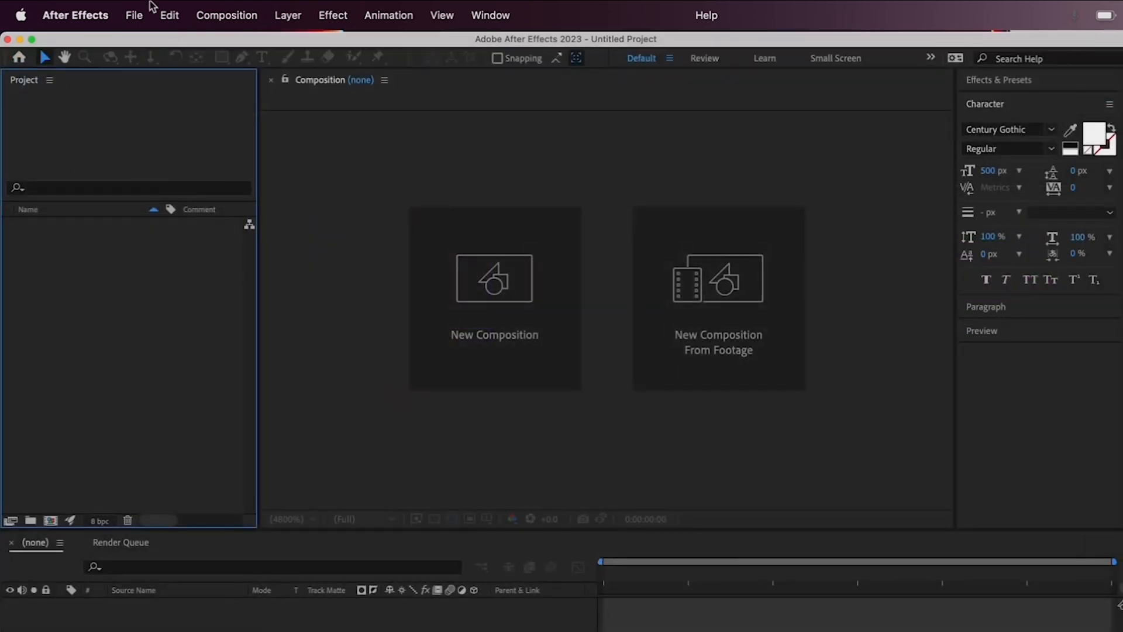
left_click(134, 15)
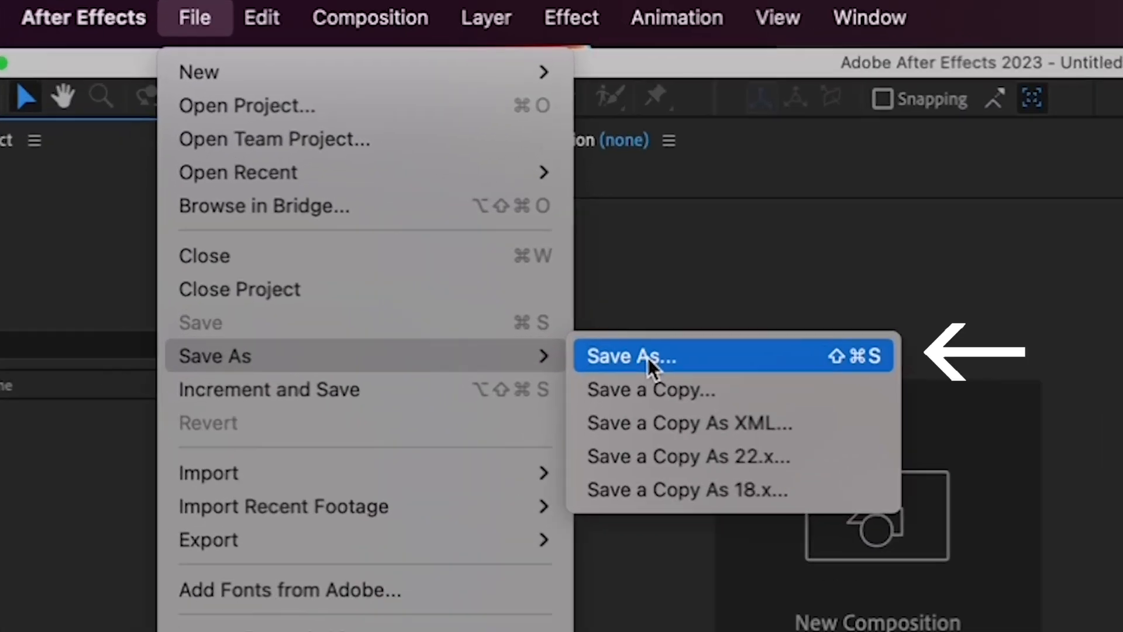
Step: Save the project as 3D TUTORIAL.aep inside the Desktop's 3D TUTORIAL folder
left_click(631, 356)
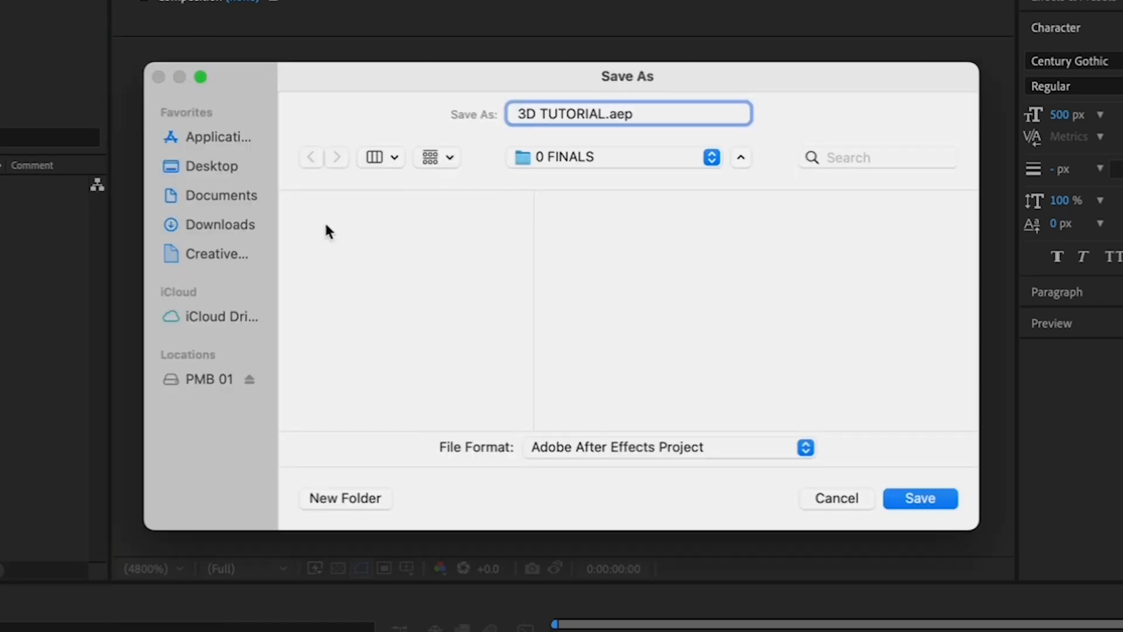
left_click(213, 165)
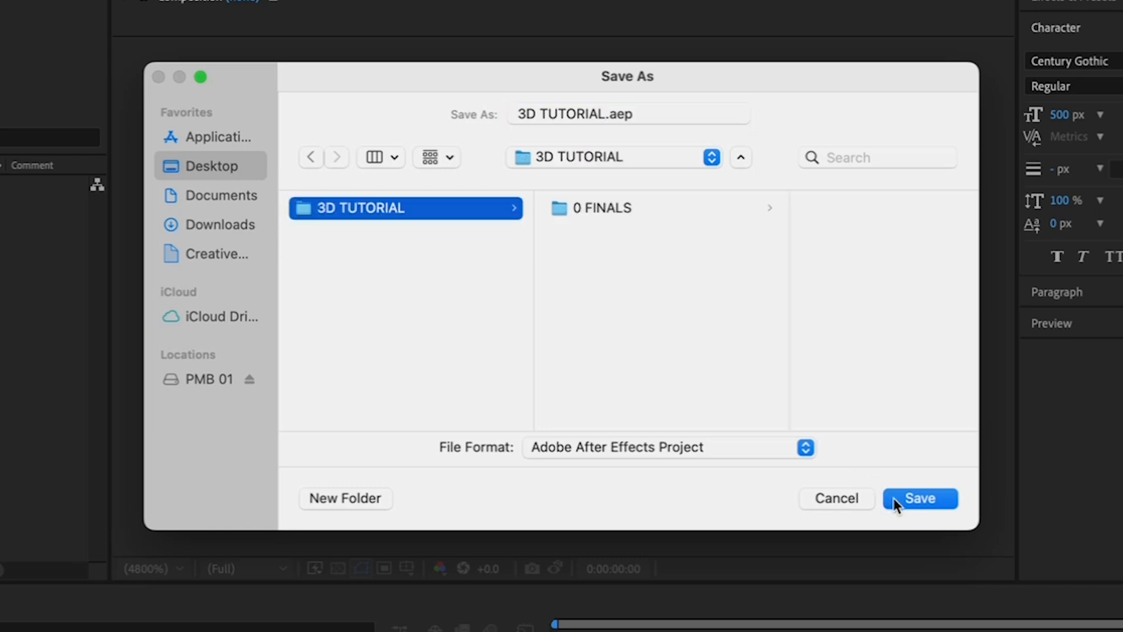
left_click(920, 498)
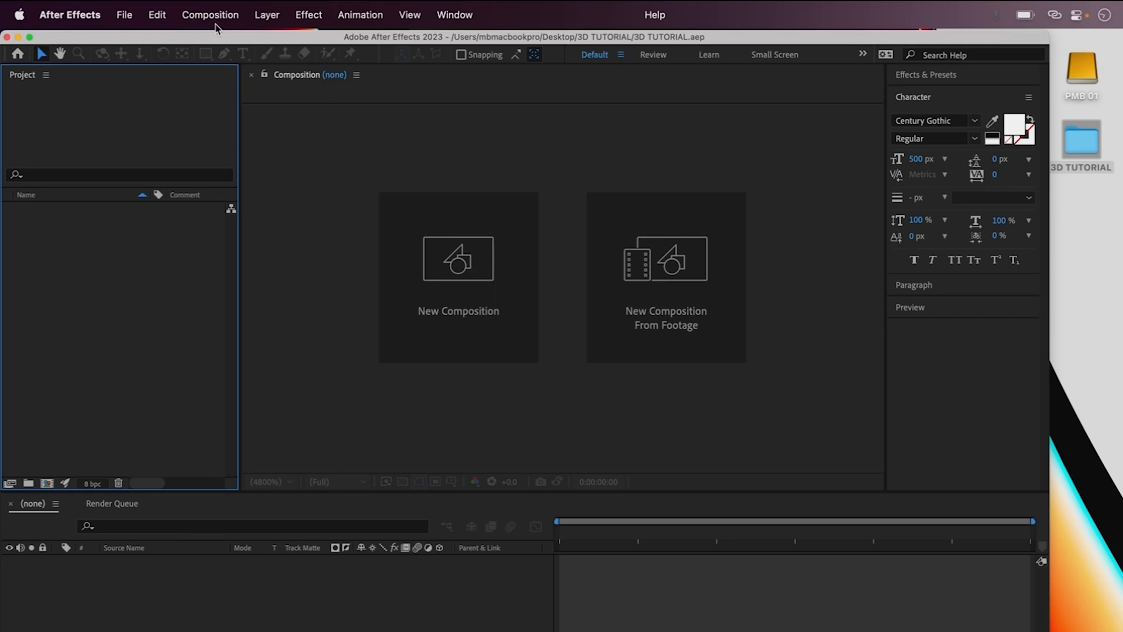
Step: Start a new composition keeping the UHD 4K 23.976 fps preset
left_click(209, 14)
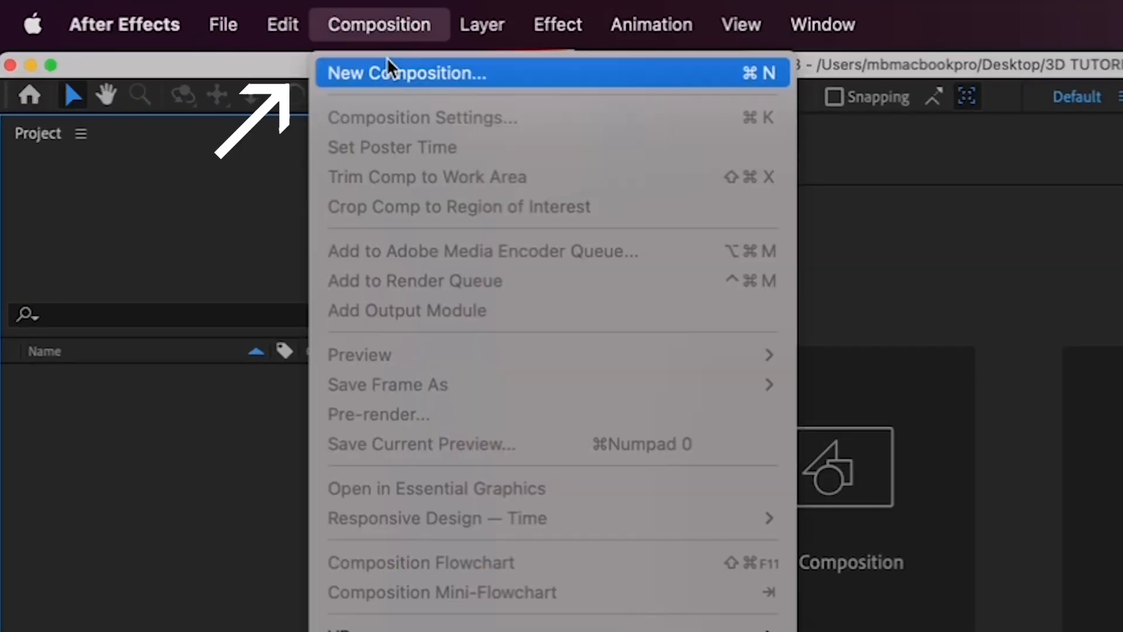
left_click(406, 72)
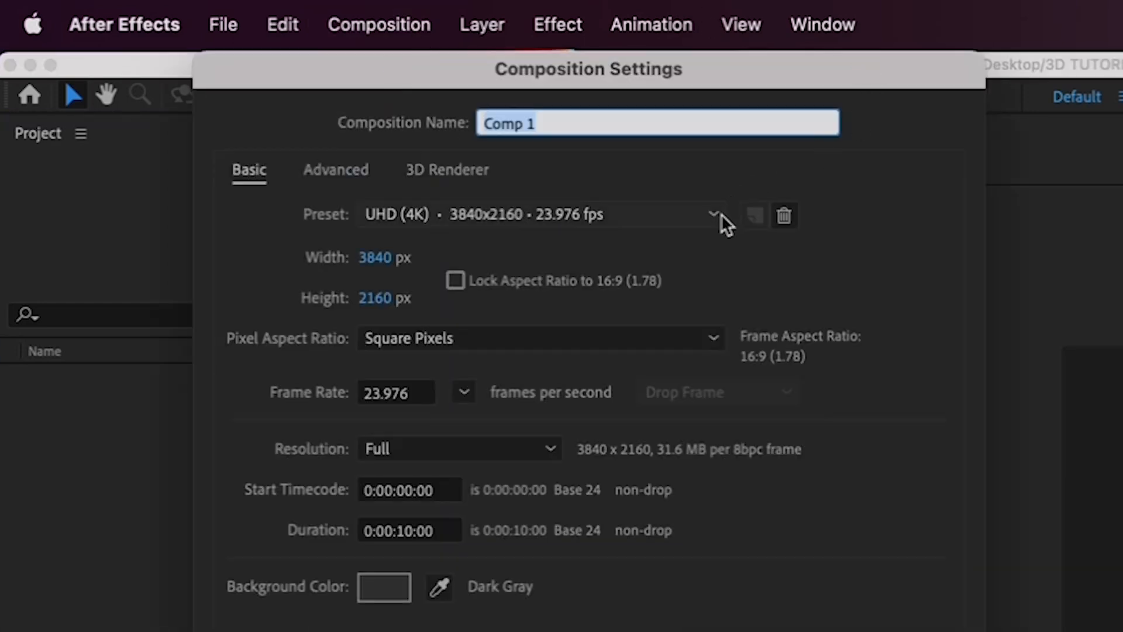
left_click(713, 214)
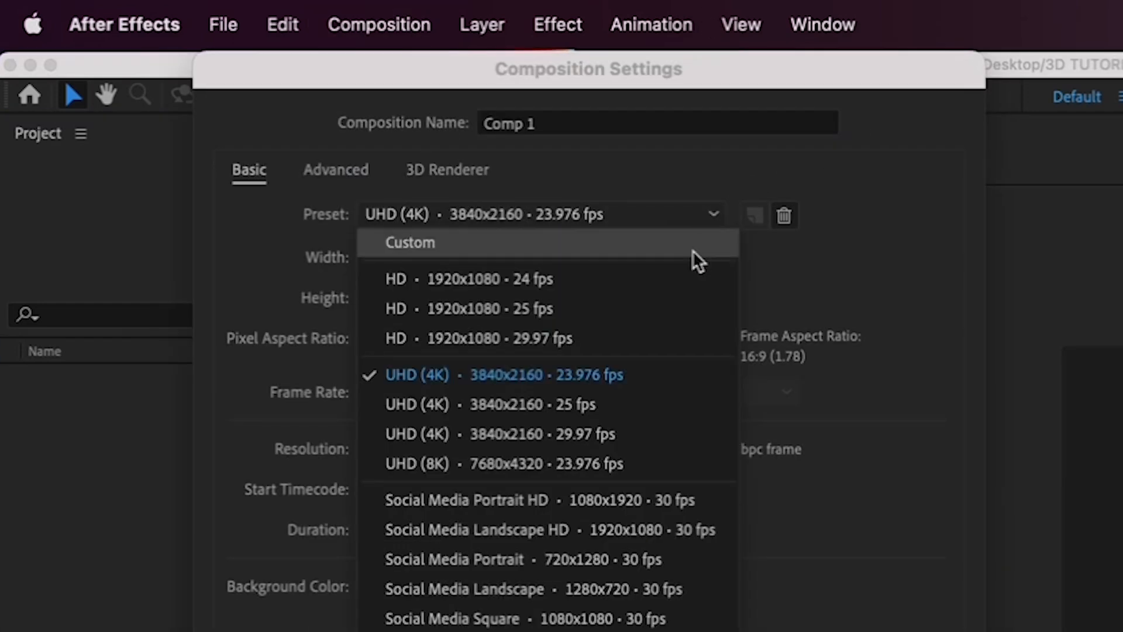
mouse_move(681, 375)
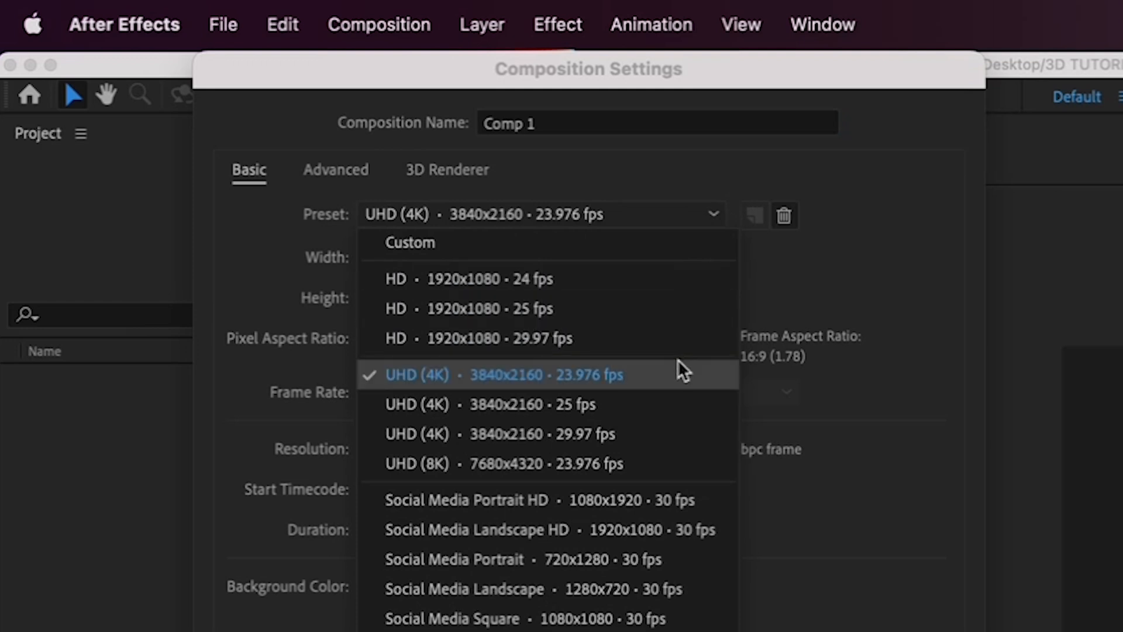
left_click(505, 375)
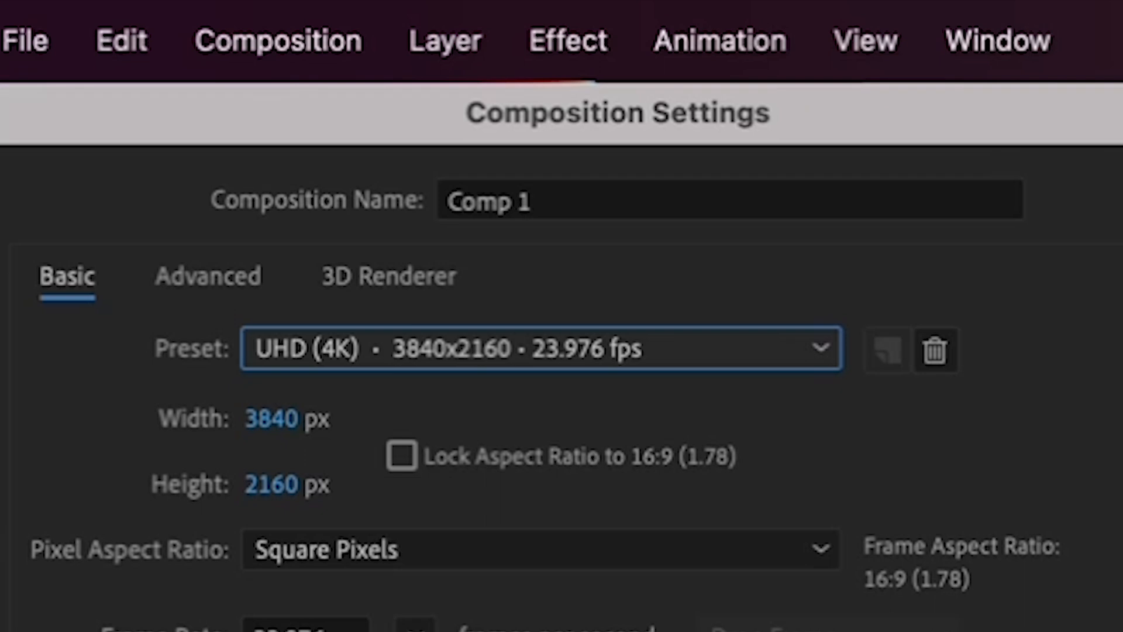
Step: Set the composition duration to 10 seconds and name it 3D NAME
scroll("down", 3)
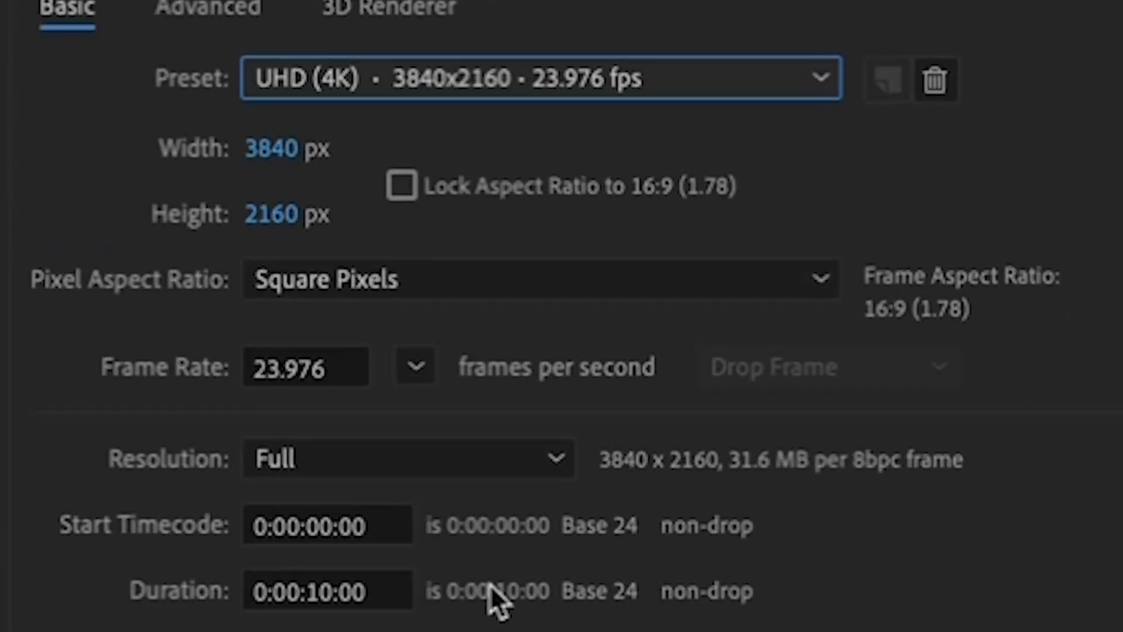
left_click(327, 590)
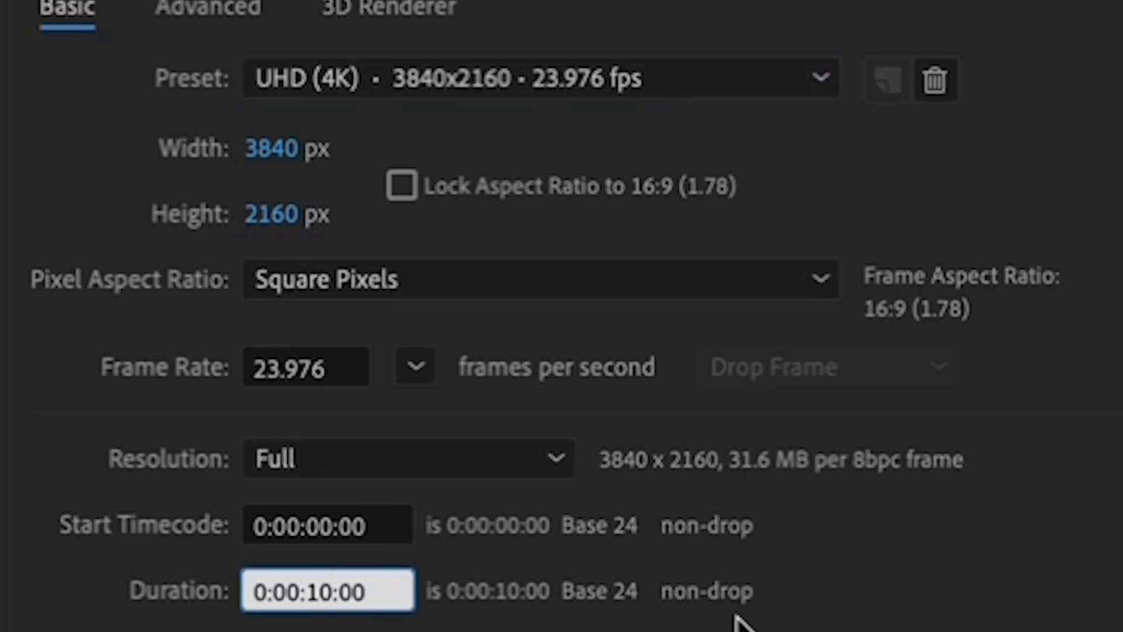
left_click(328, 589)
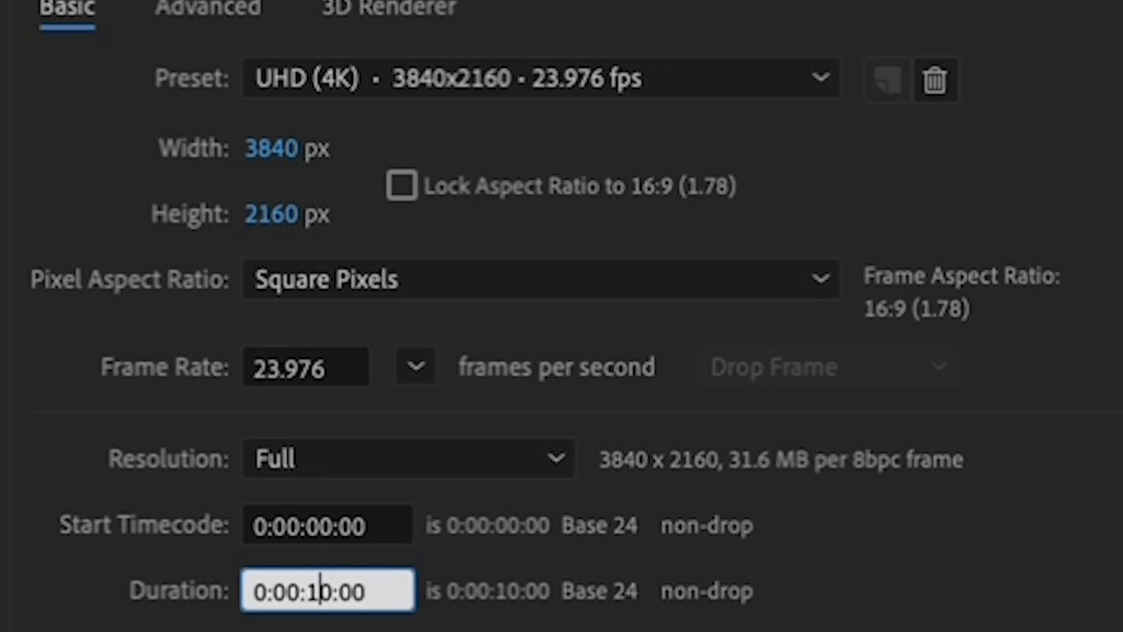
scroll("down", 3)
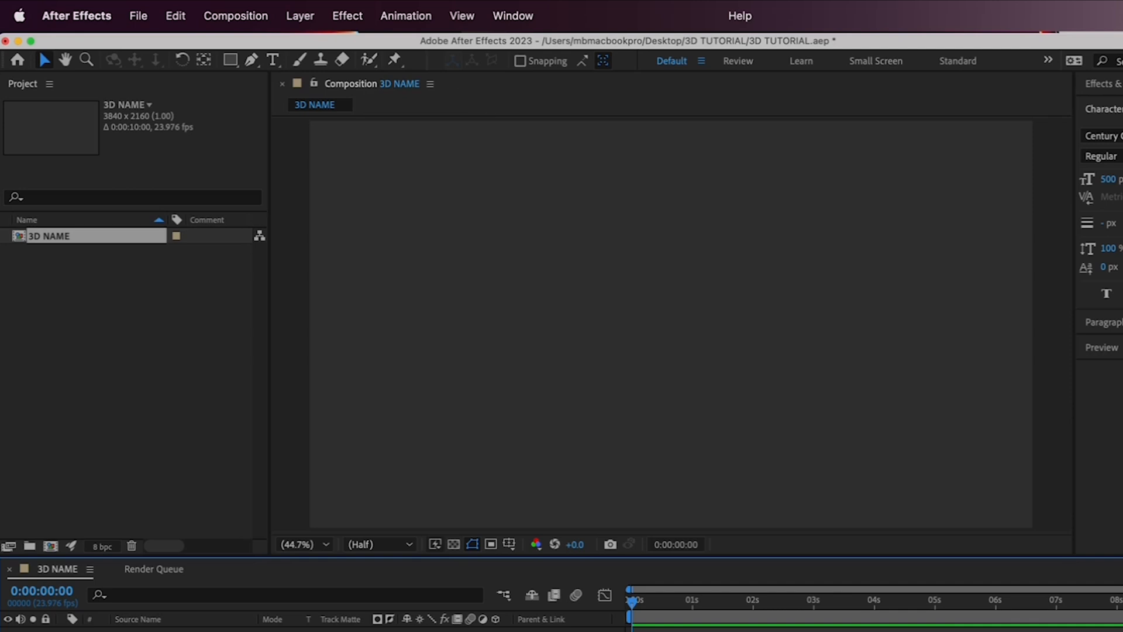
mouse_move(78, 513)
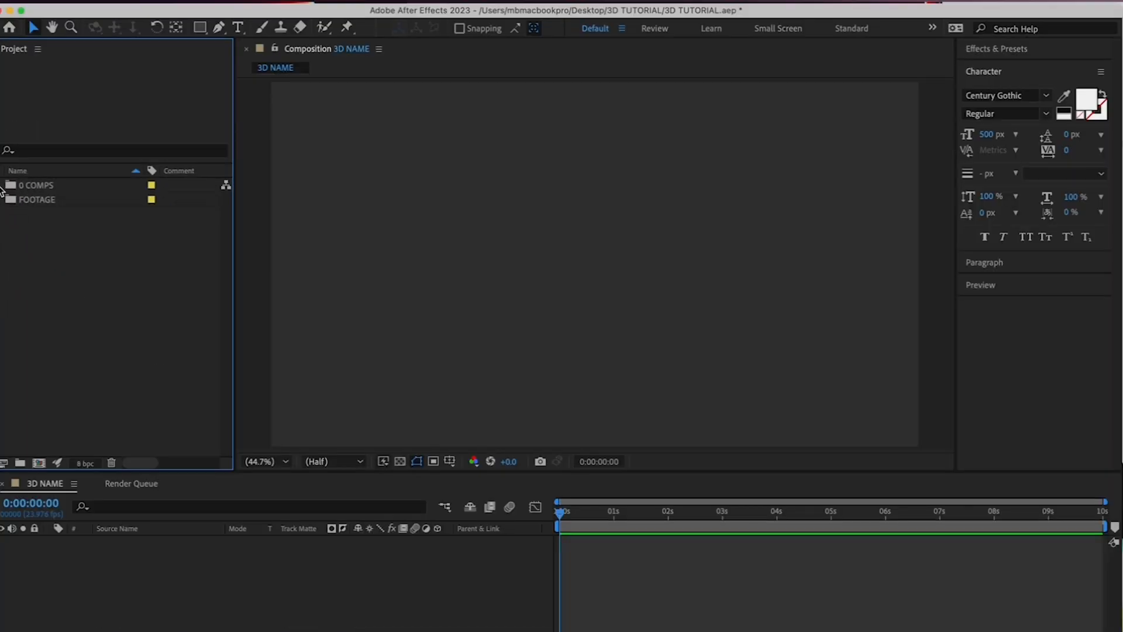
Step: Expand the 0 COMPS folder and select the 3D NAME composition inside it
left_click(5, 185)
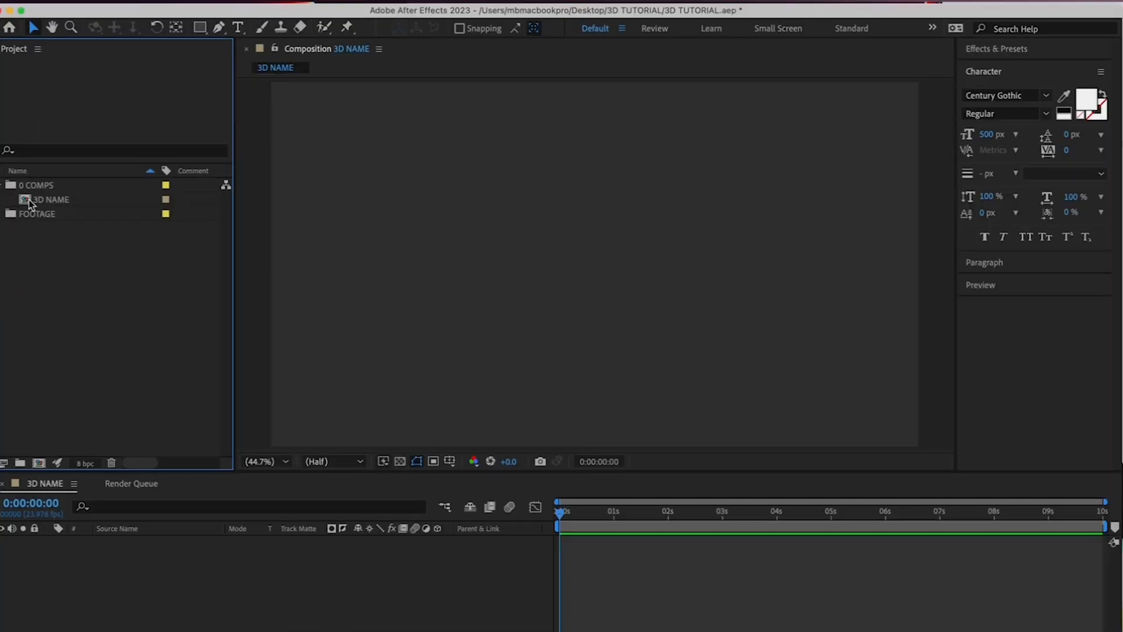
left_click(51, 199)
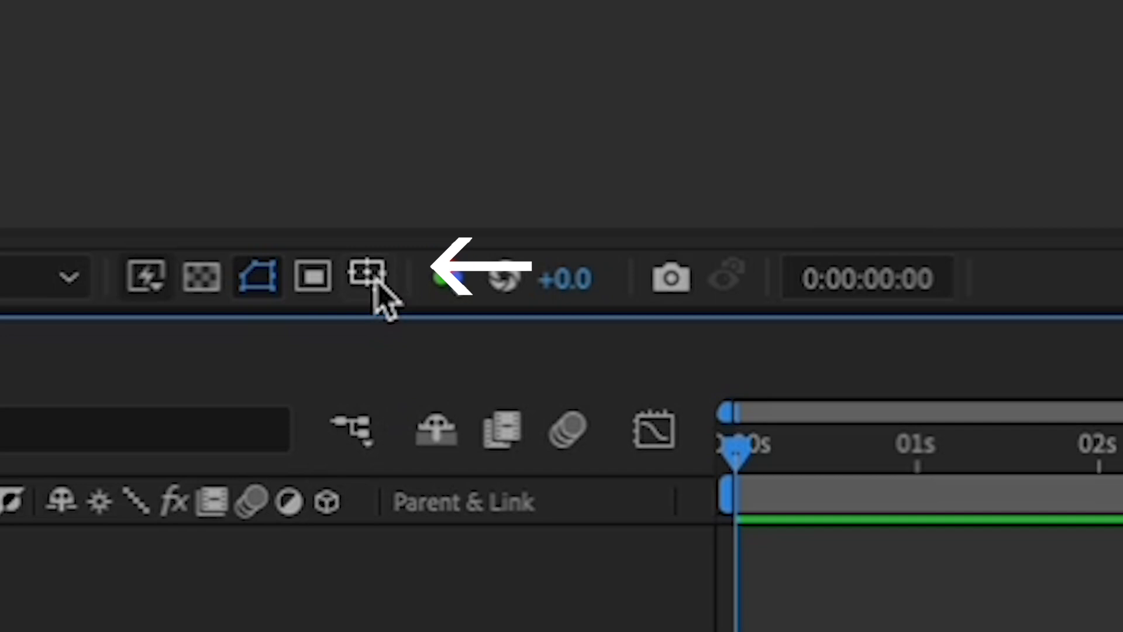
Step: Turn on the Title/Action Safe guides over the 3D NAME composition viewer
left_click(366, 278)
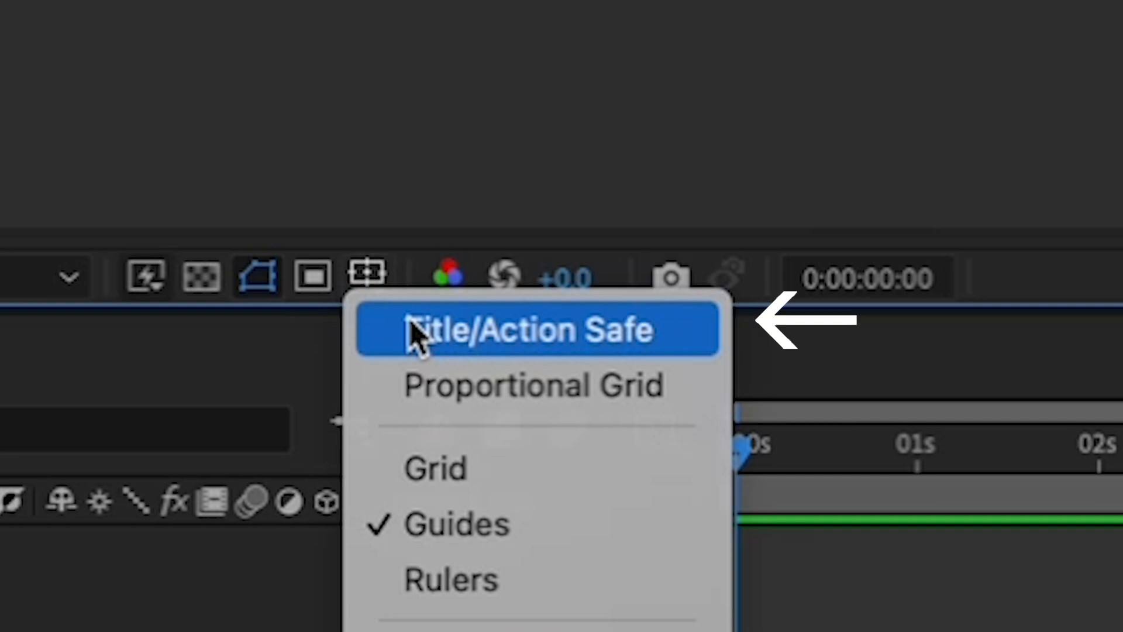
left_click(533, 330)
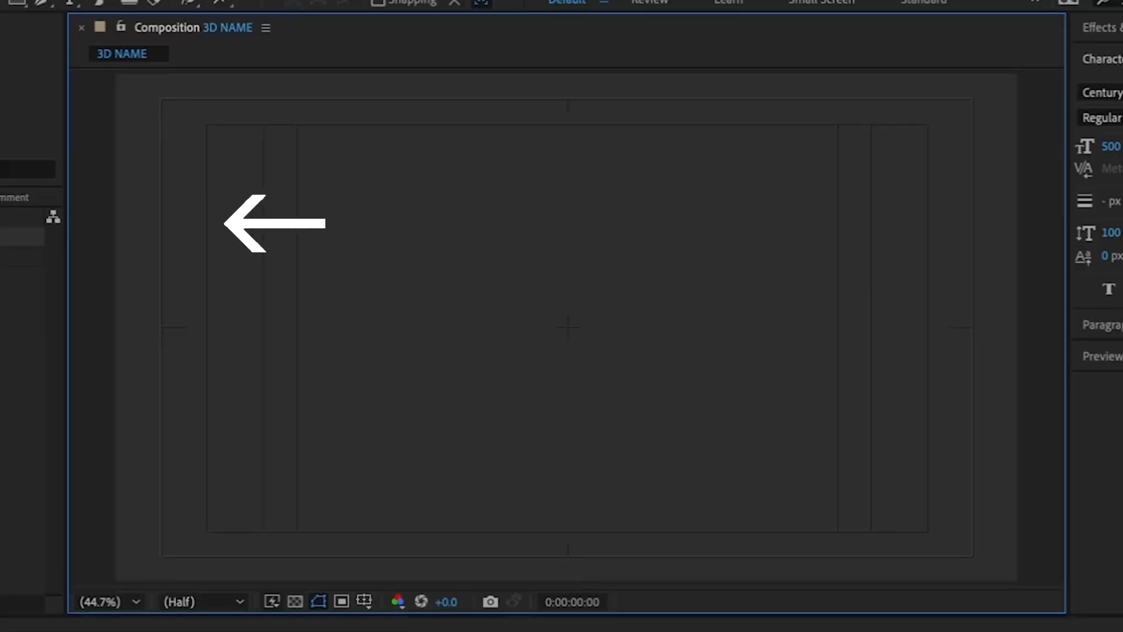
mouse_move(40, 147)
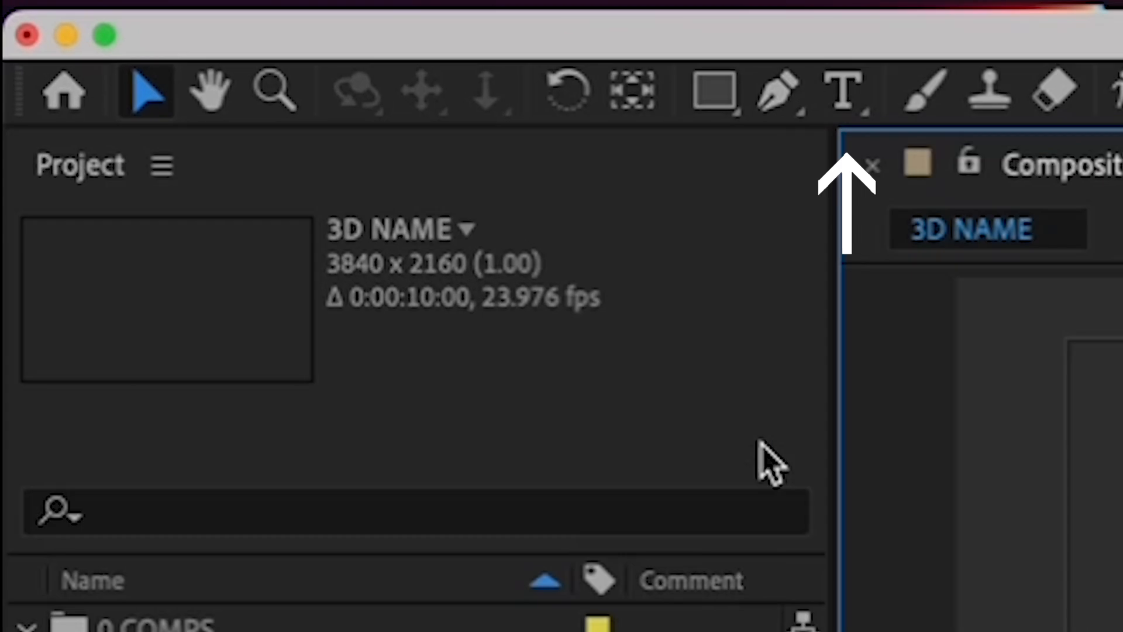
mouse_move(844, 229)
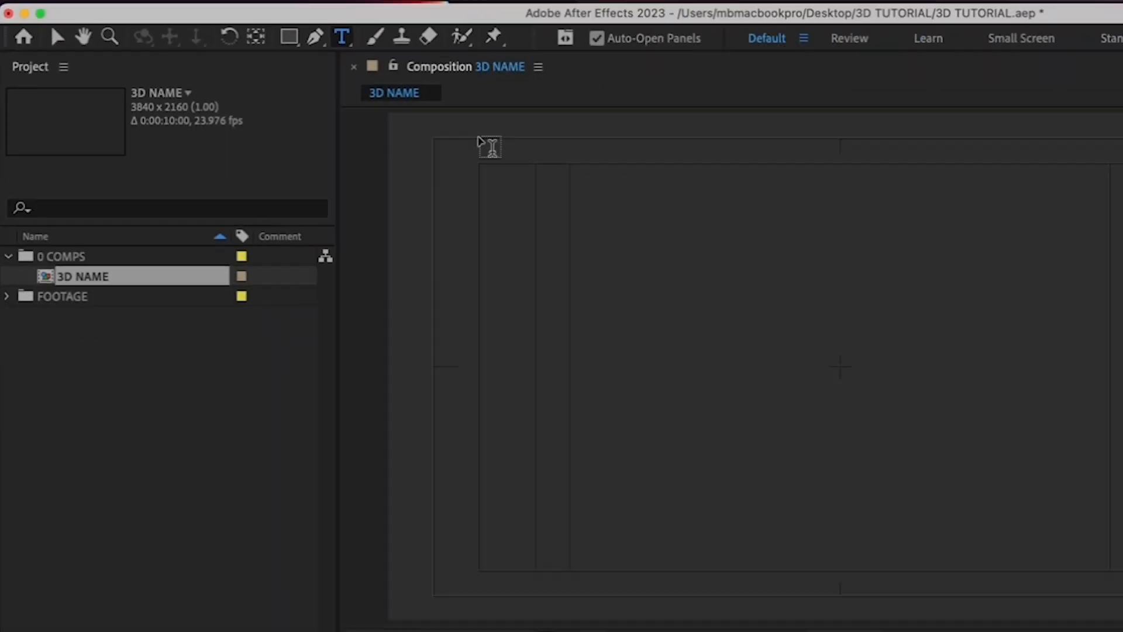
Step: Type the word MERLE as a text layer in Century Gothic at 500 px
type("MERL")
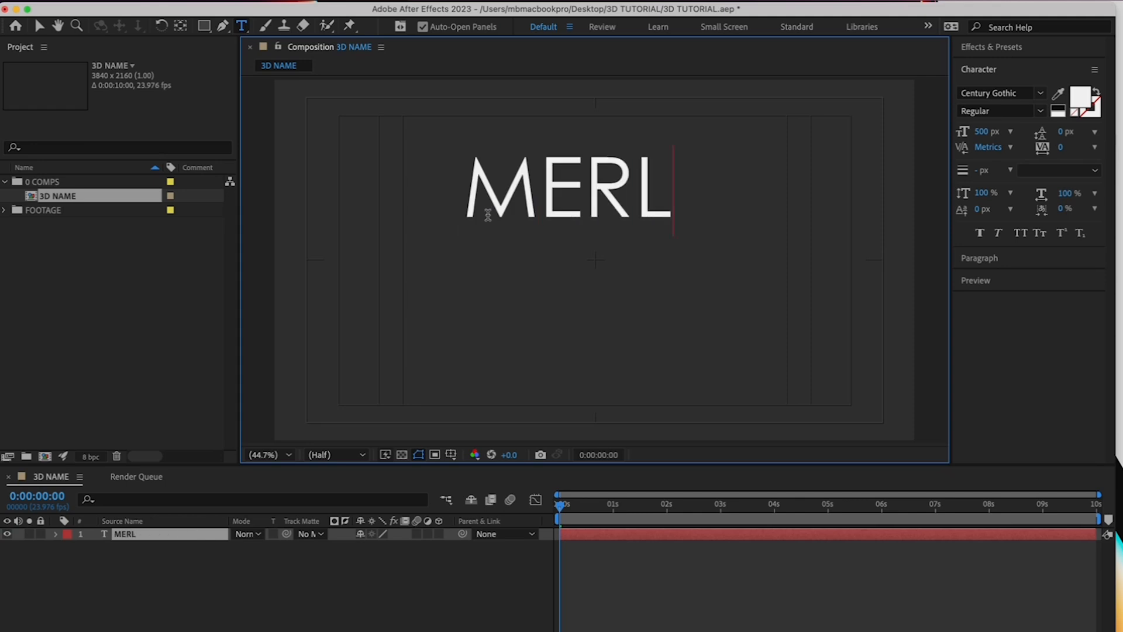
type("E")
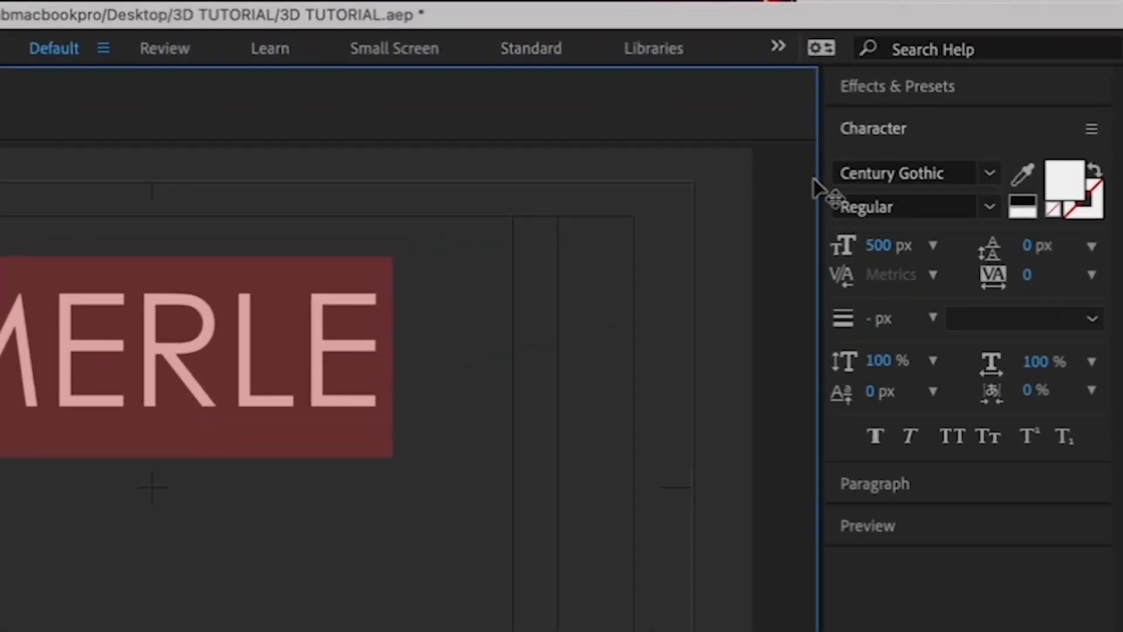
mouse_move(992, 182)
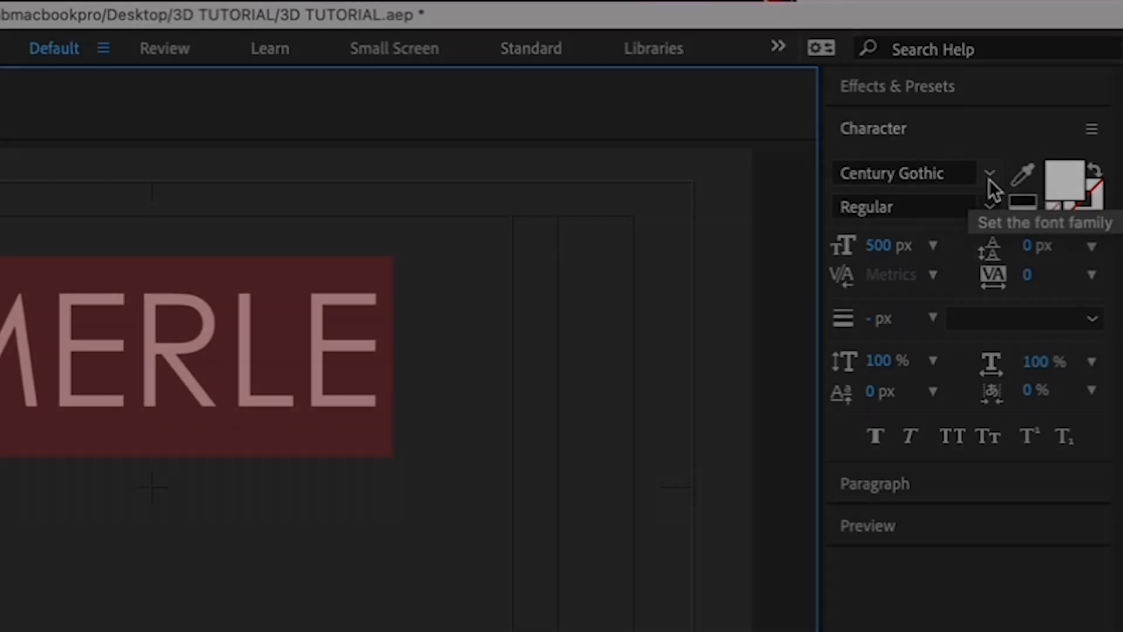
Step: Show the Character panel and switch the MERLE text's font to Helvetica
left_click(460, 14)
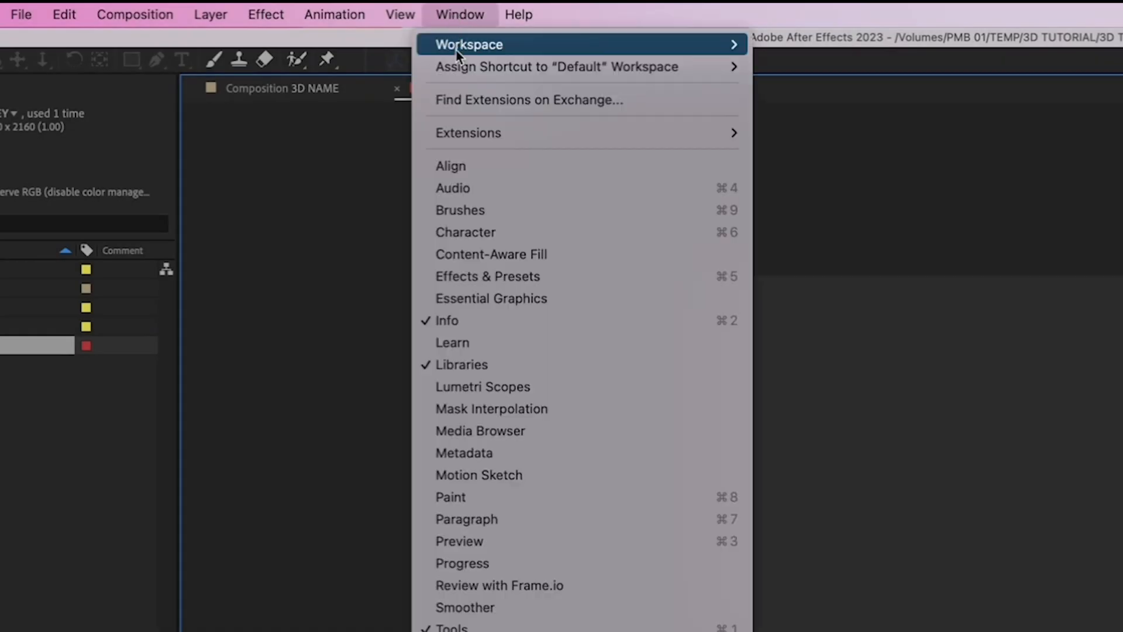
mouse_move(468, 232)
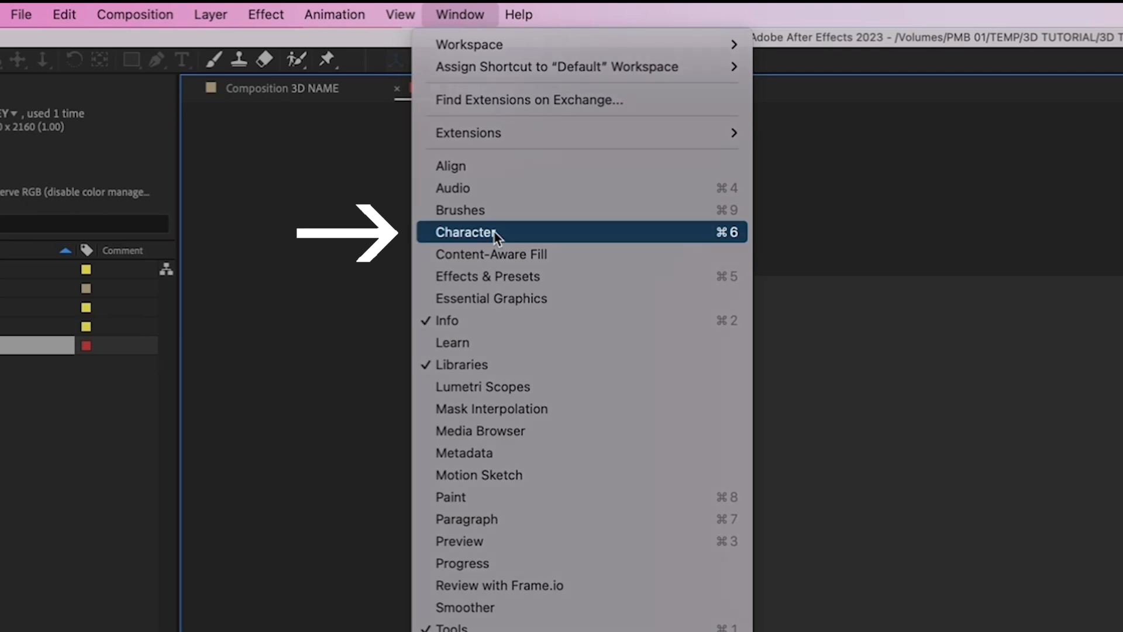
left_click(468, 232)
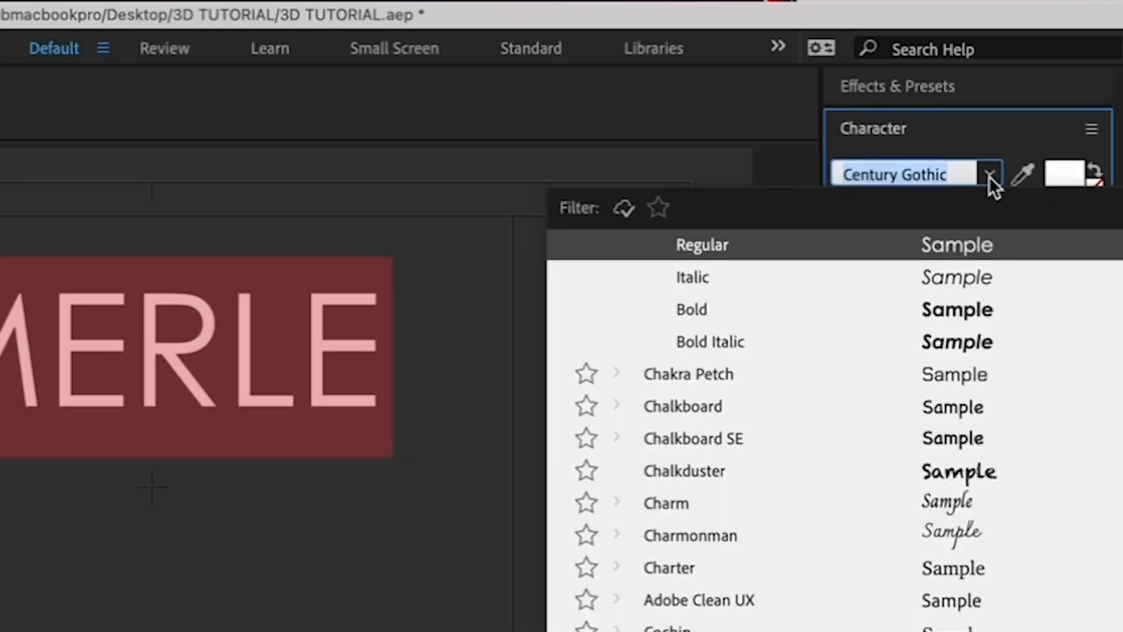
type("HELVETIC")
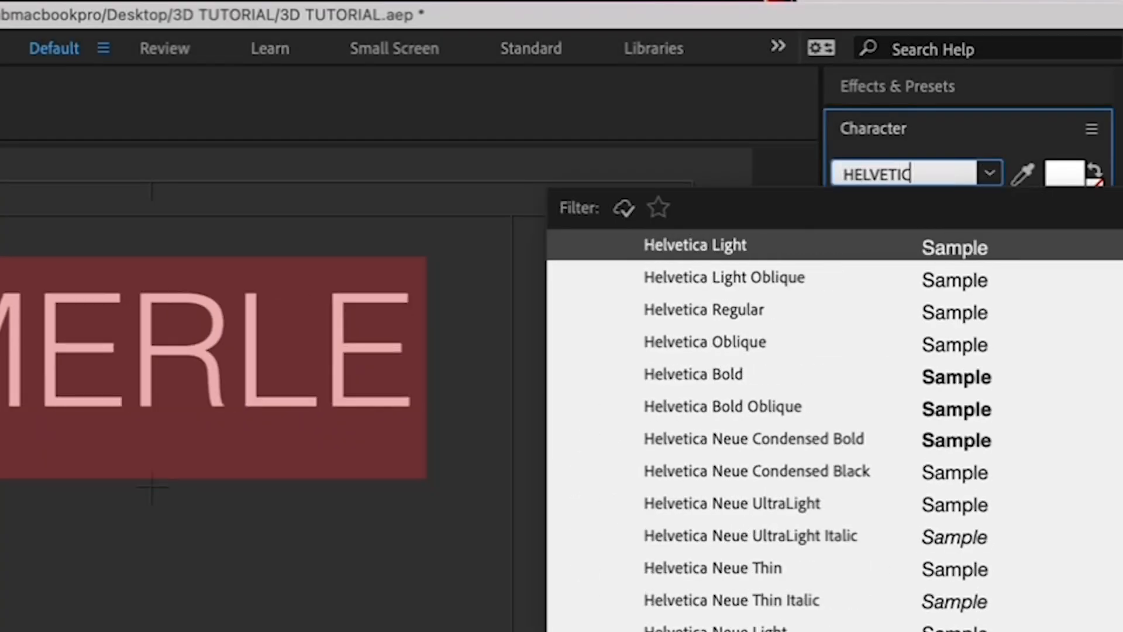
left_click(703, 309)
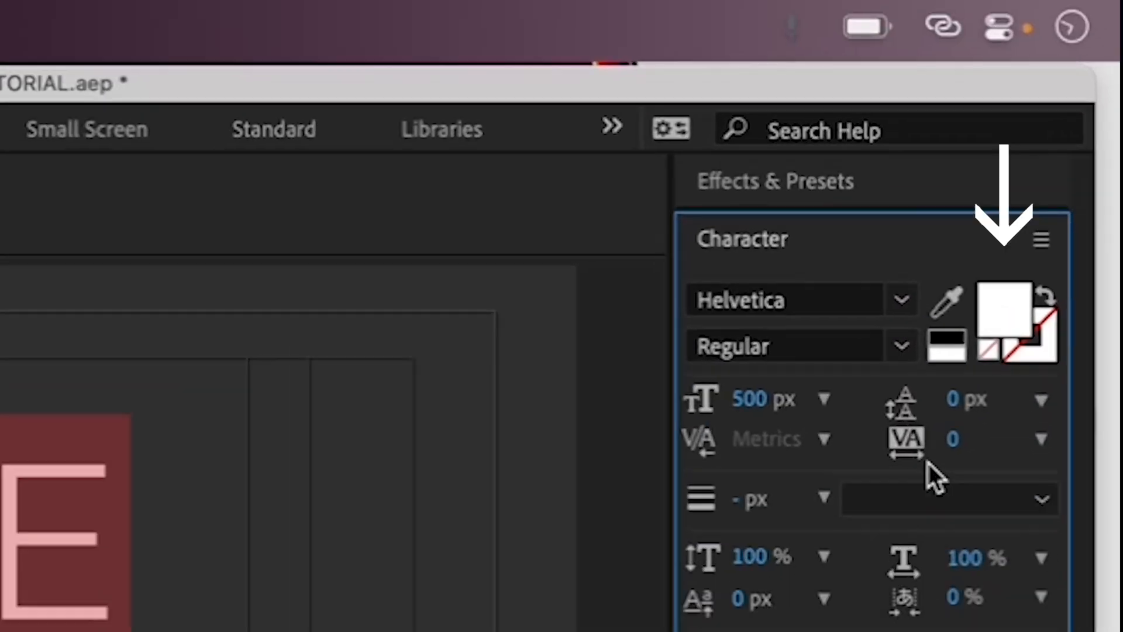
mouse_move(1010, 315)
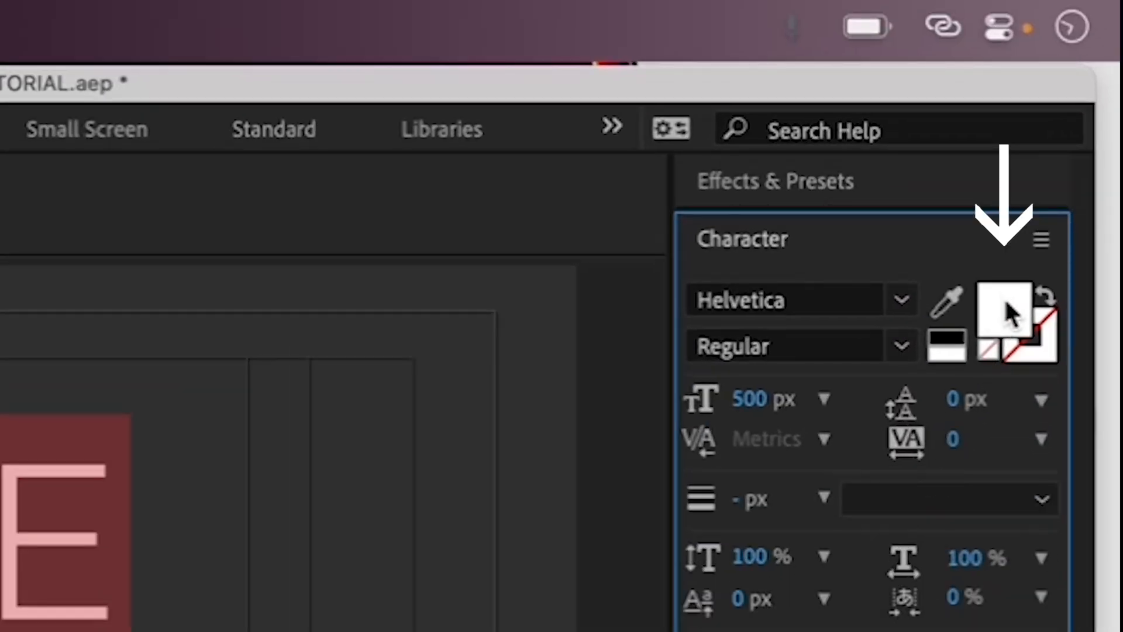
Step: Pick a saturated blue fill for the MERLE text in the Text Color dialog
left_click(1005, 318)
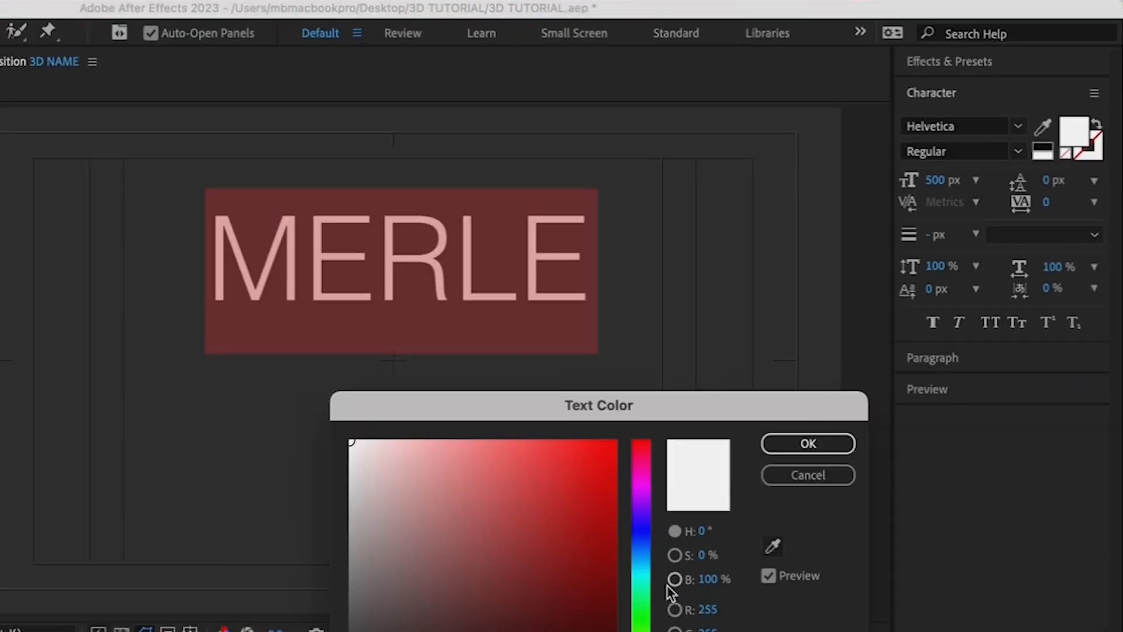
left_click(639, 513)
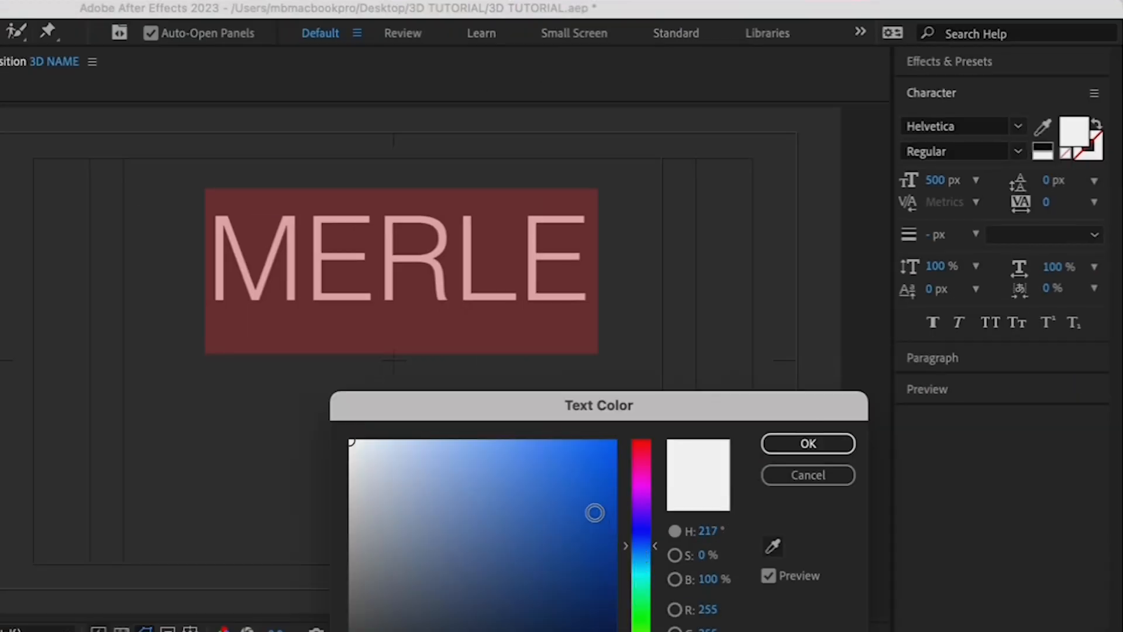
left_click(807, 443)
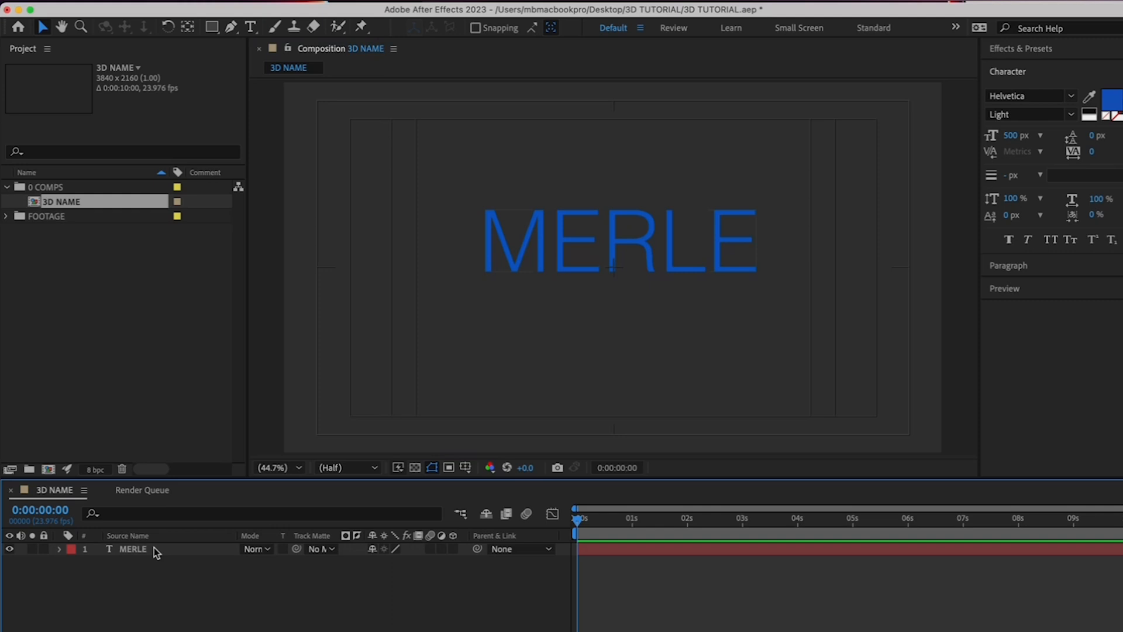
Step: Rename the text layer to MERLE blue in the 3D NAME timeline
double_click(134, 547)
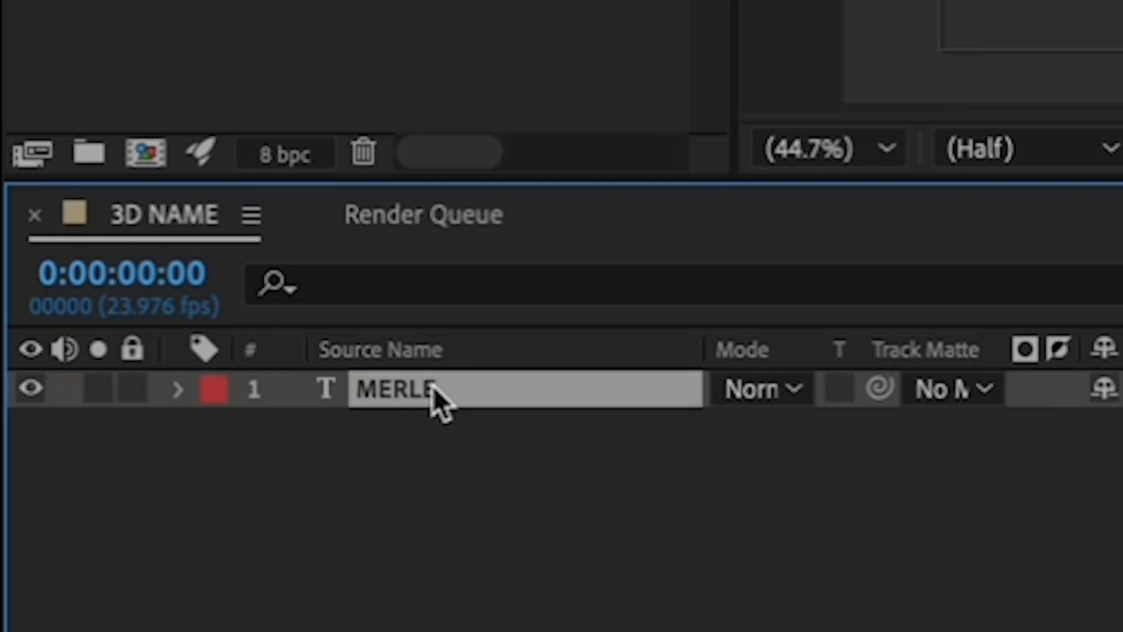
double_click(401, 388)
type(" blue")
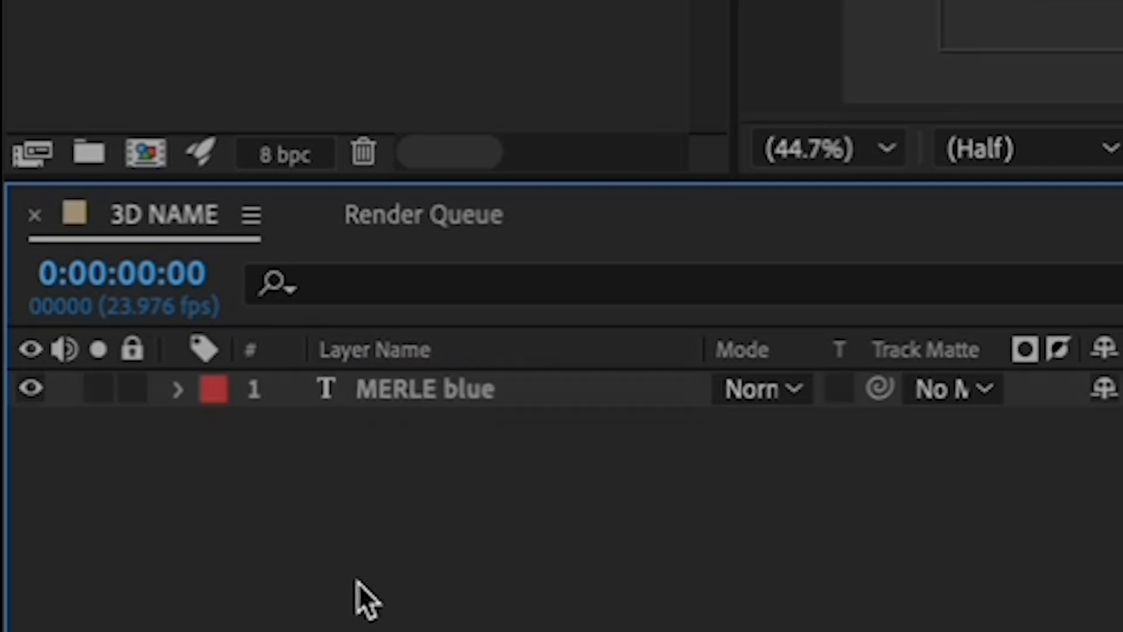
mouse_move(480, 430)
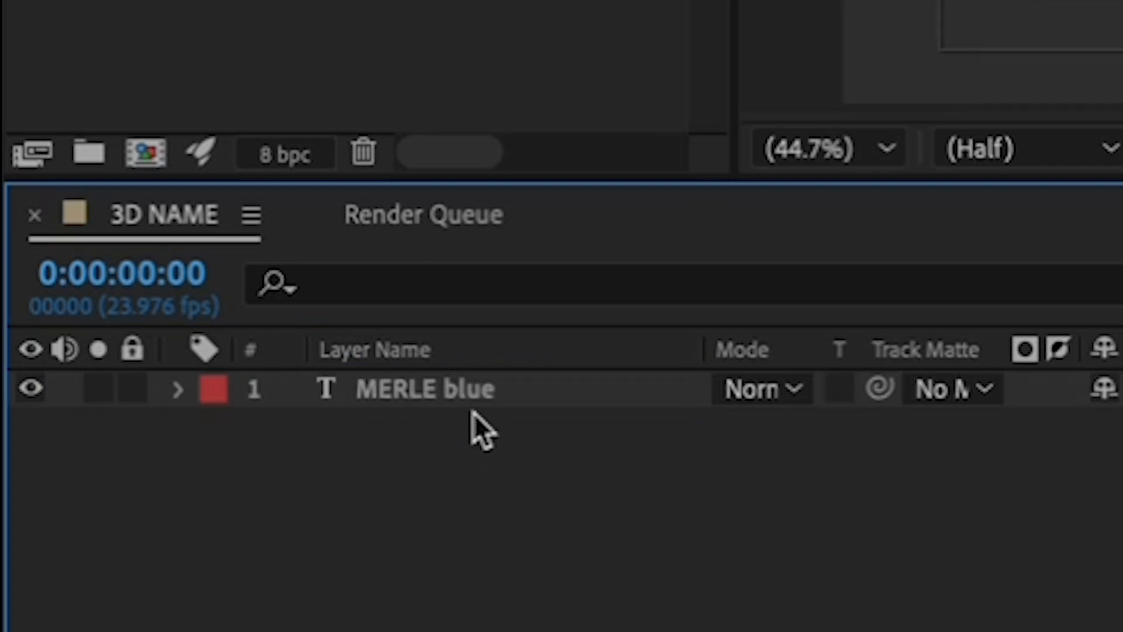
double_click(426, 388)
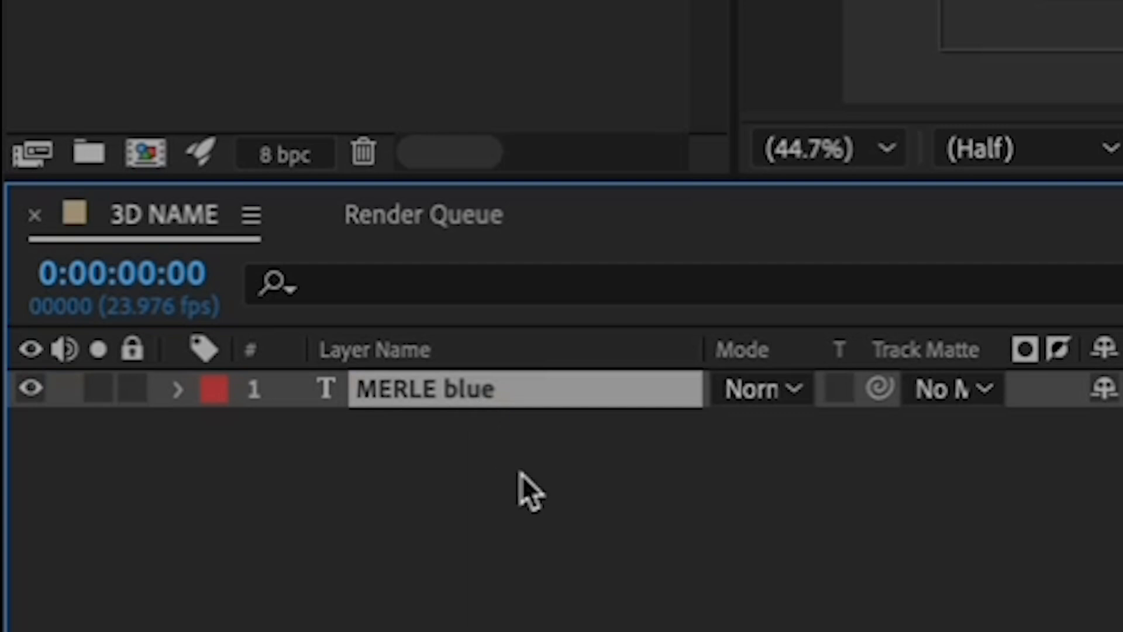
mouse_move(556, 522)
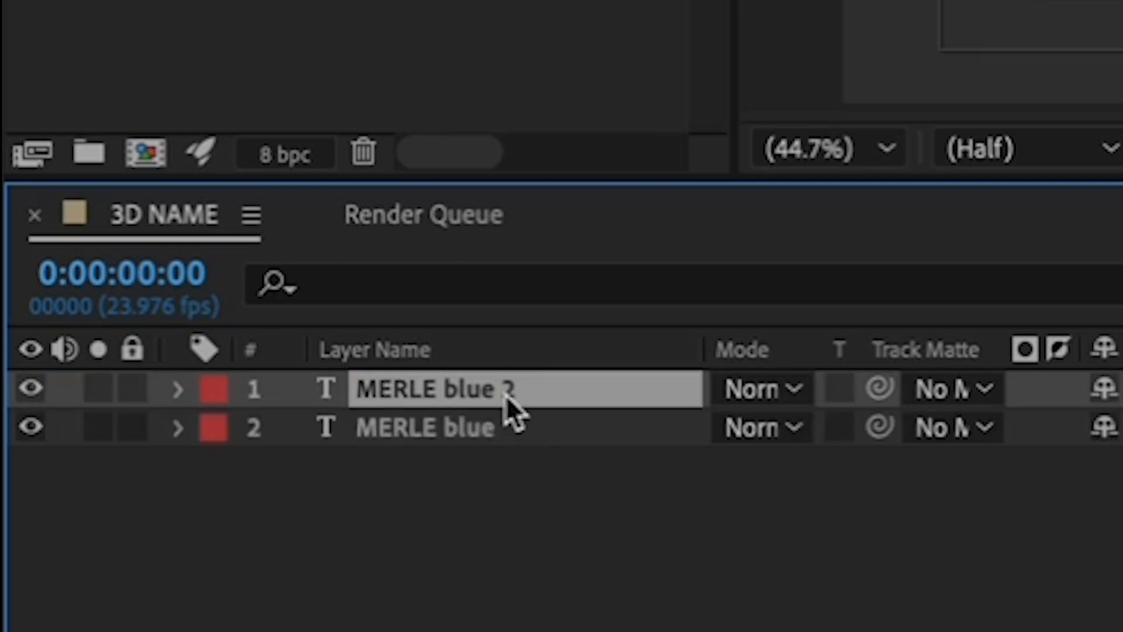
Step: Rename the duplicated text layer to 'MERLE red' above MERLE blue
double_click(436, 388)
type("red")
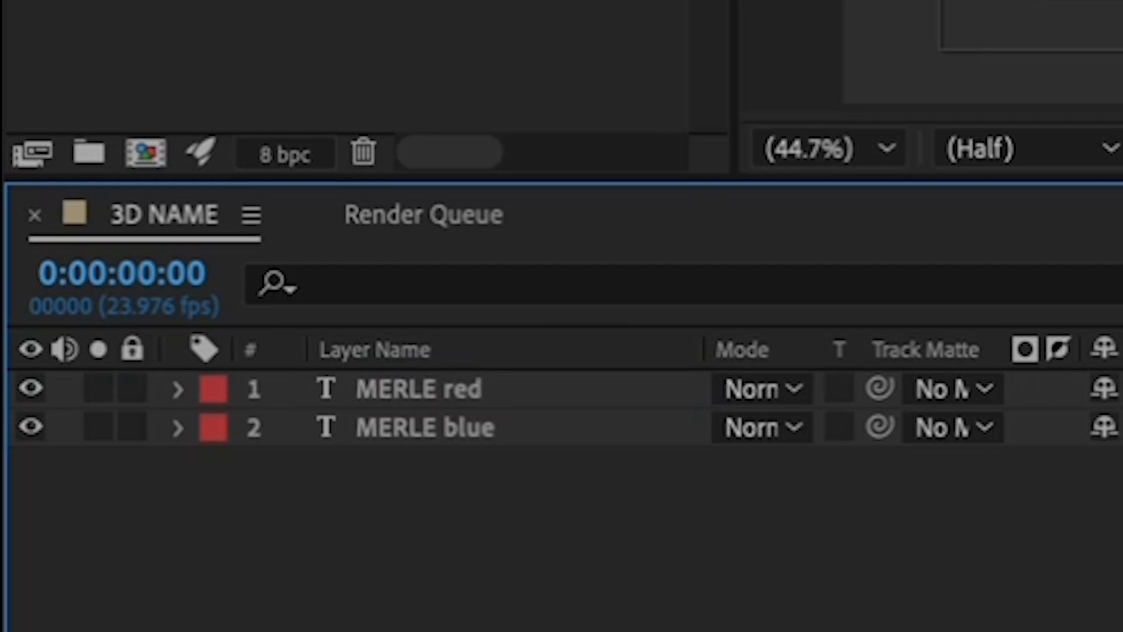
mouse_move(494, 480)
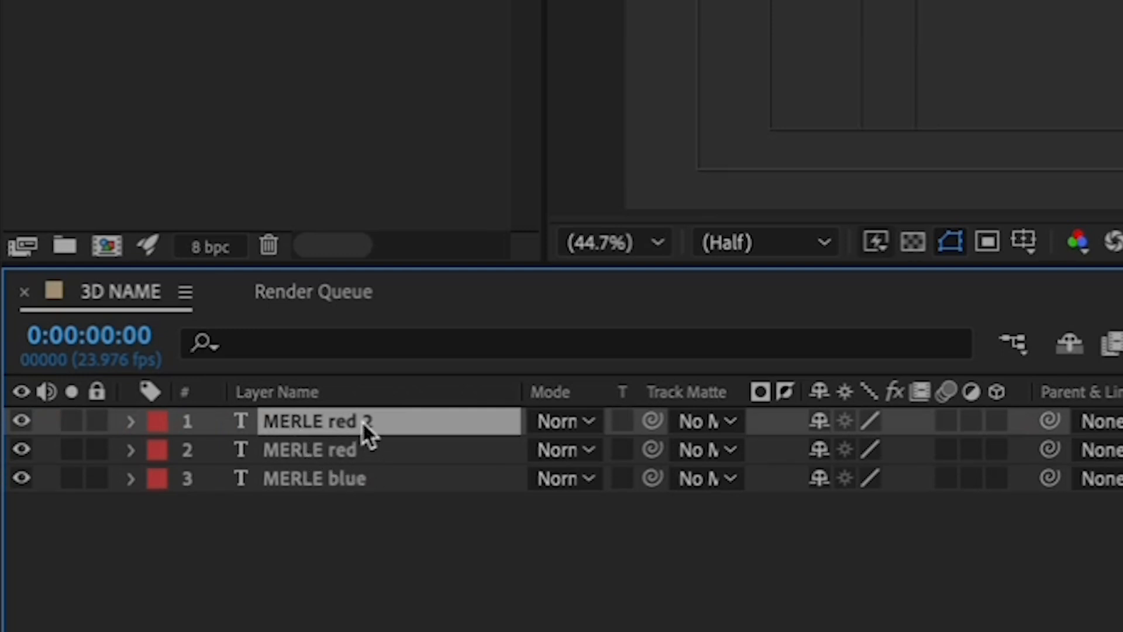
Step: Rename the copy 'MERLE white' and set its fill colour to white in the Character panel
double_click(327, 421)
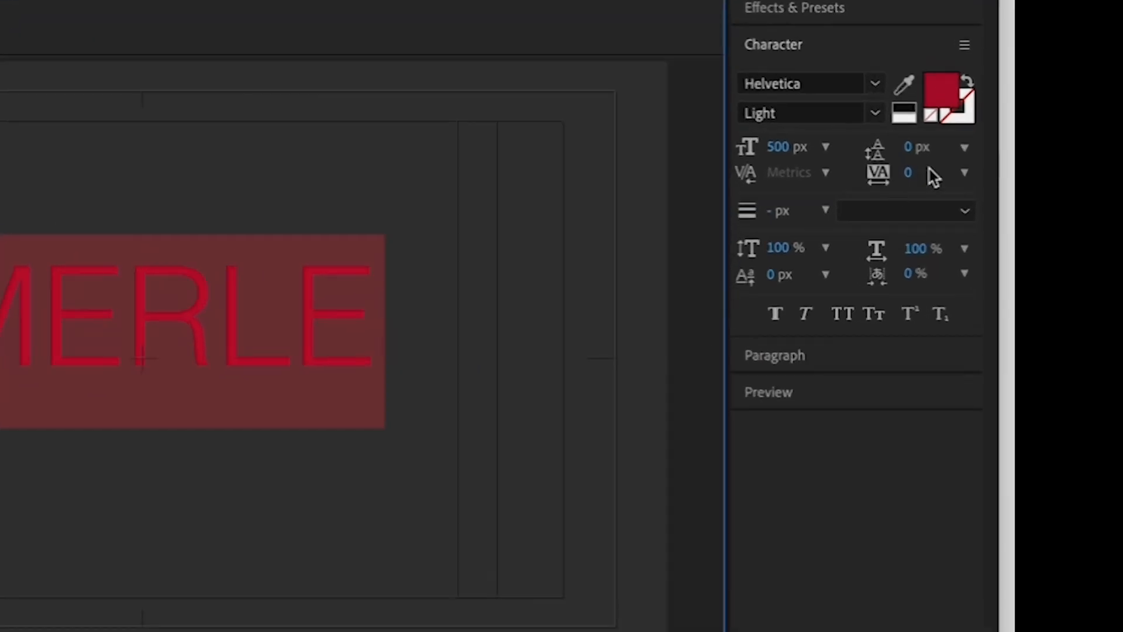
left_click(941, 99)
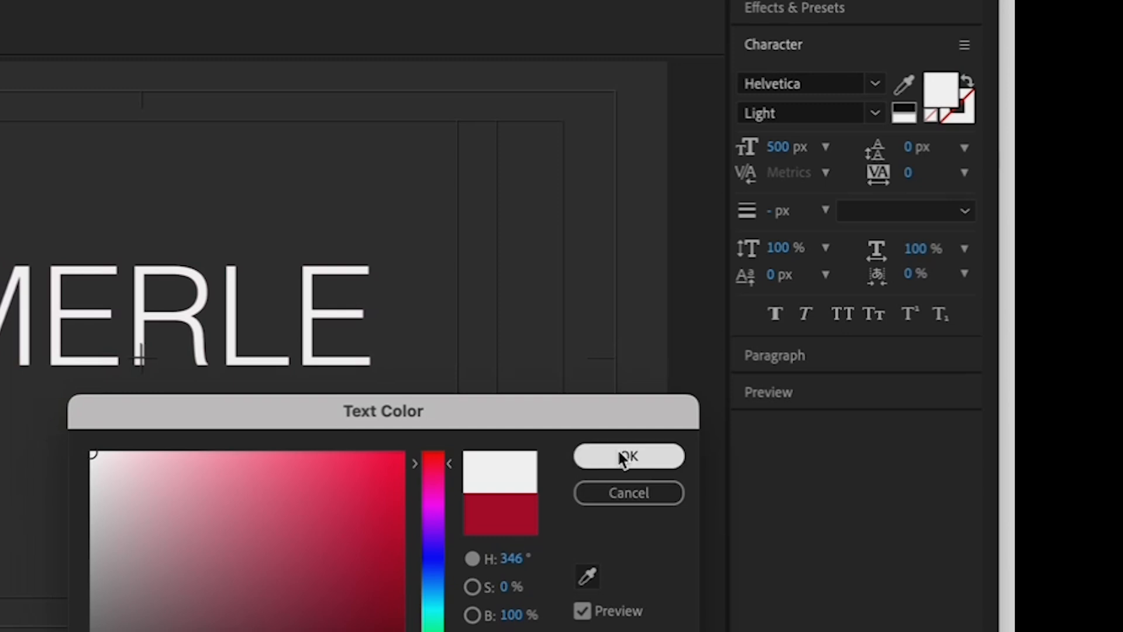
left_click(627, 457)
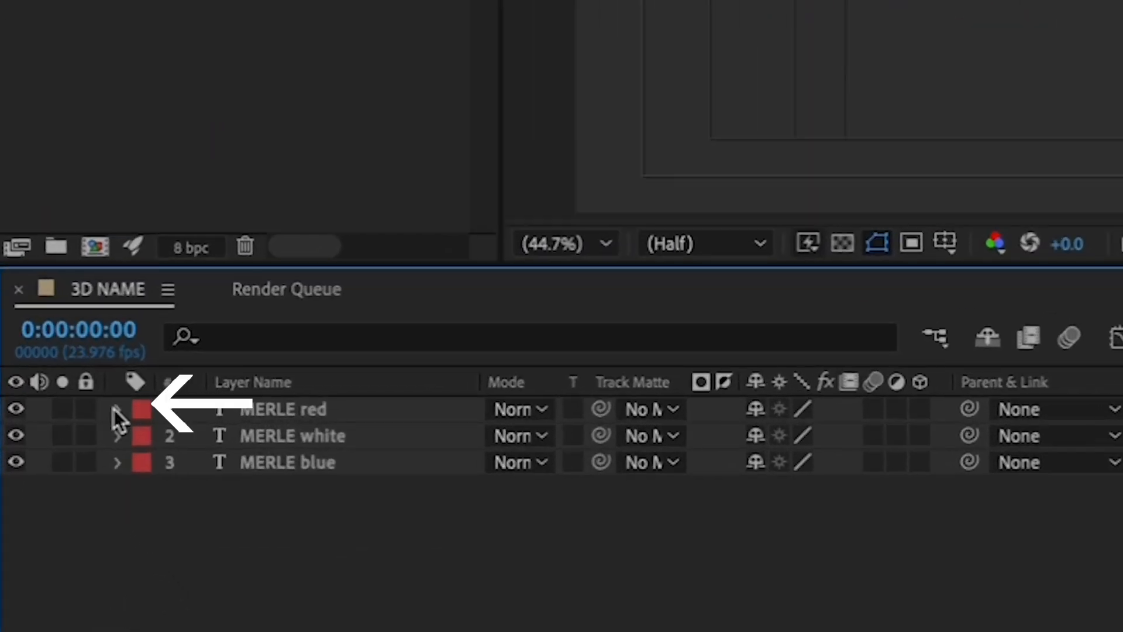
Step: Offset MERLE red and MERLE blue sideways via their Transform Position X values
left_click(118, 409)
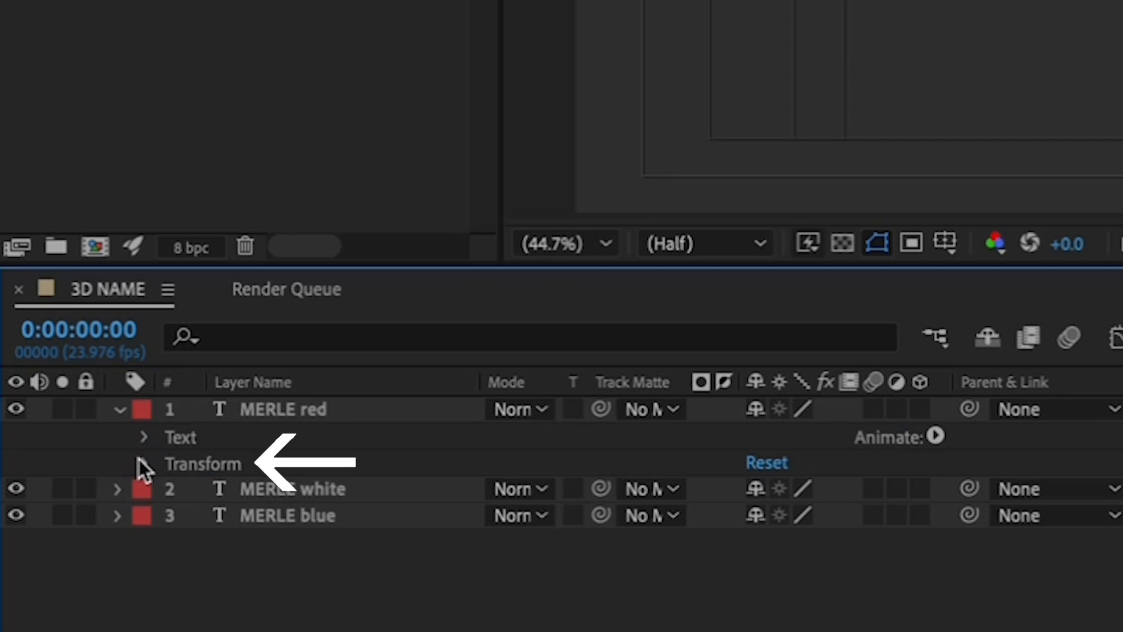
left_click(143, 463)
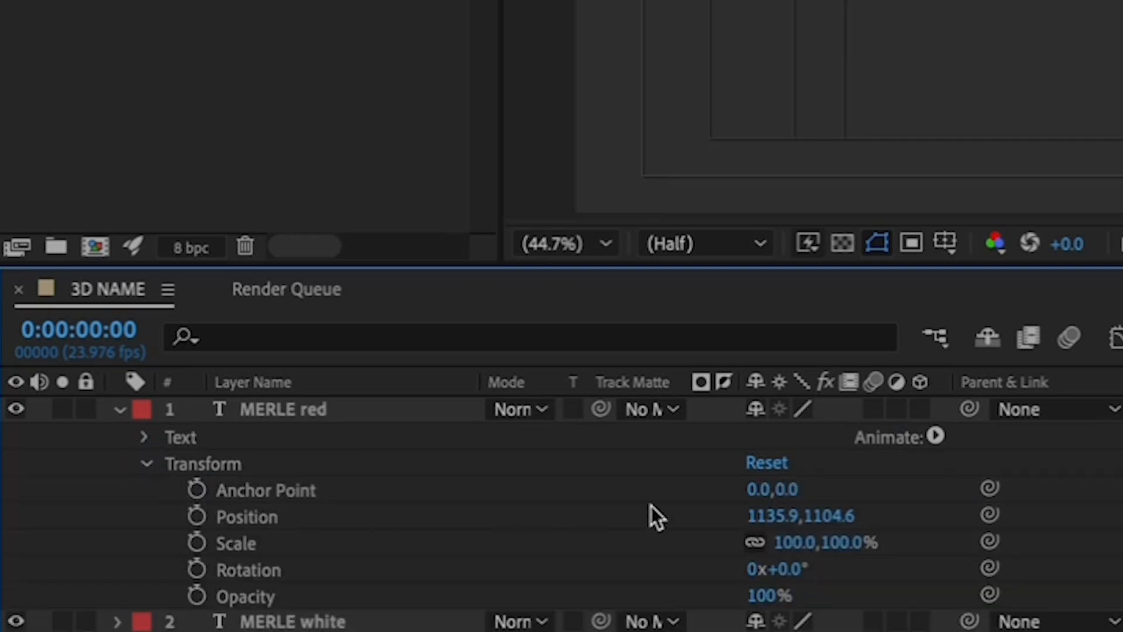
mouse_move(770, 515)
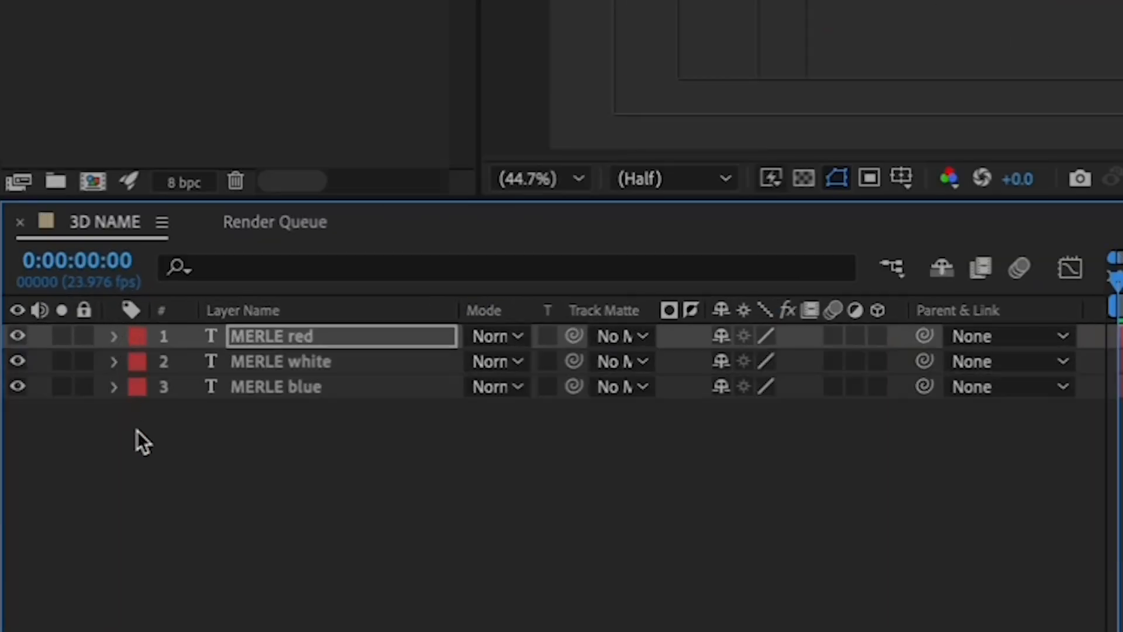
mouse_move(117, 397)
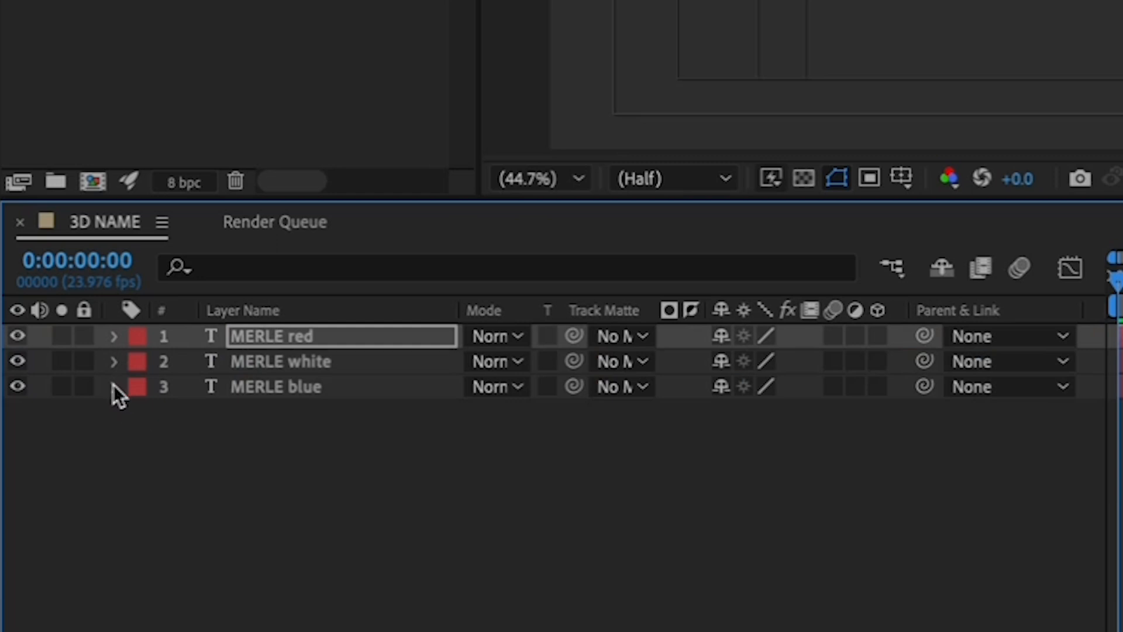
left_click(114, 386)
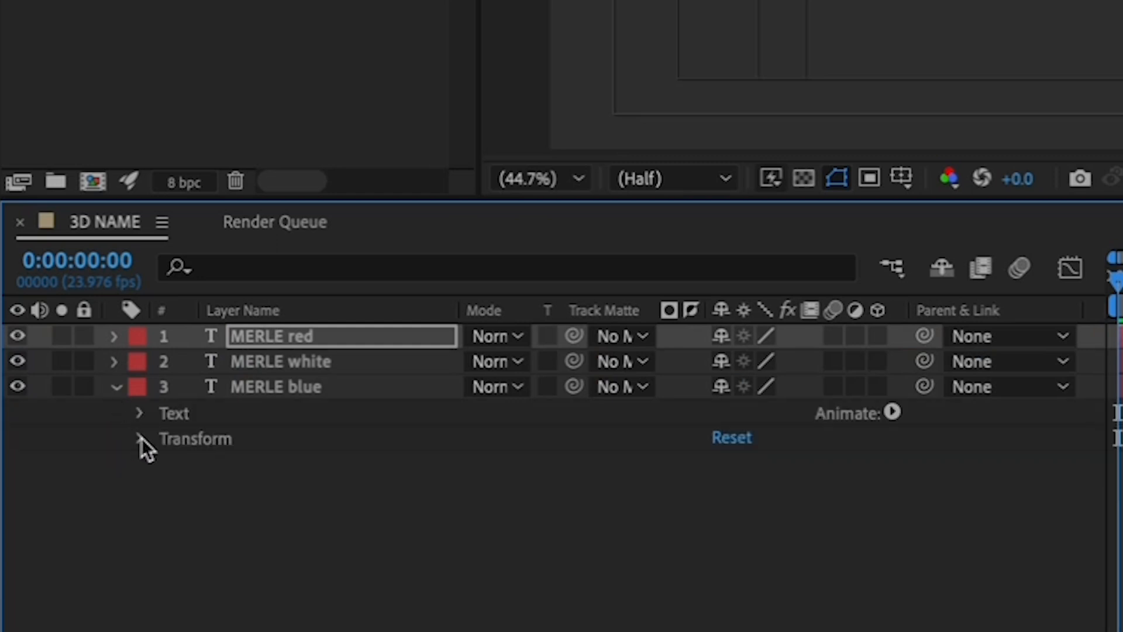
left_click(139, 438)
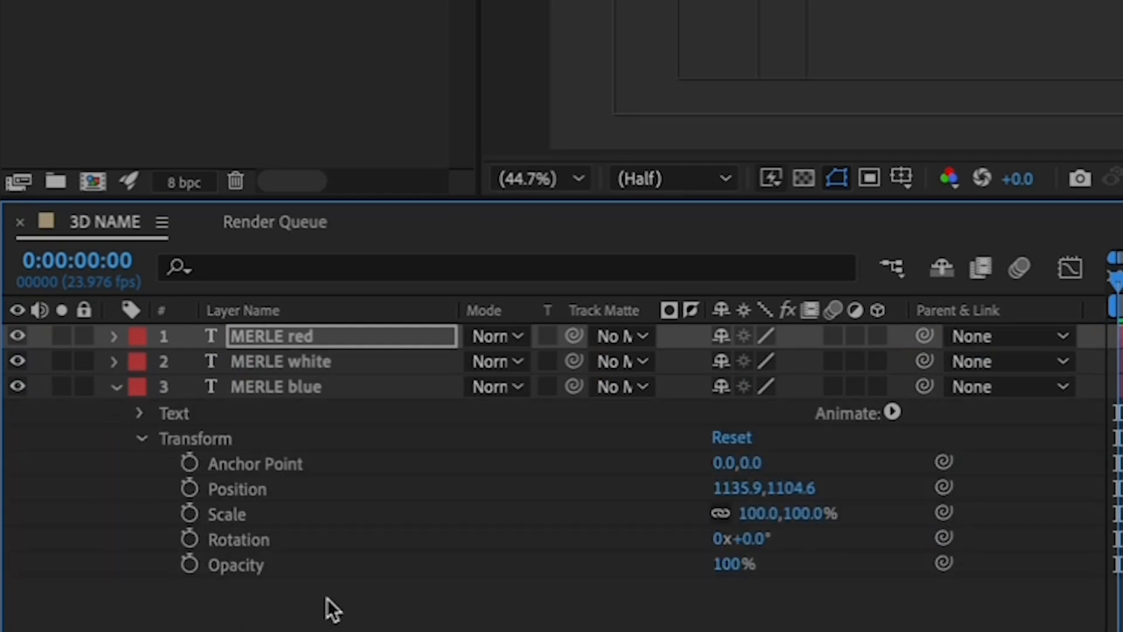
mouse_move(730, 490)
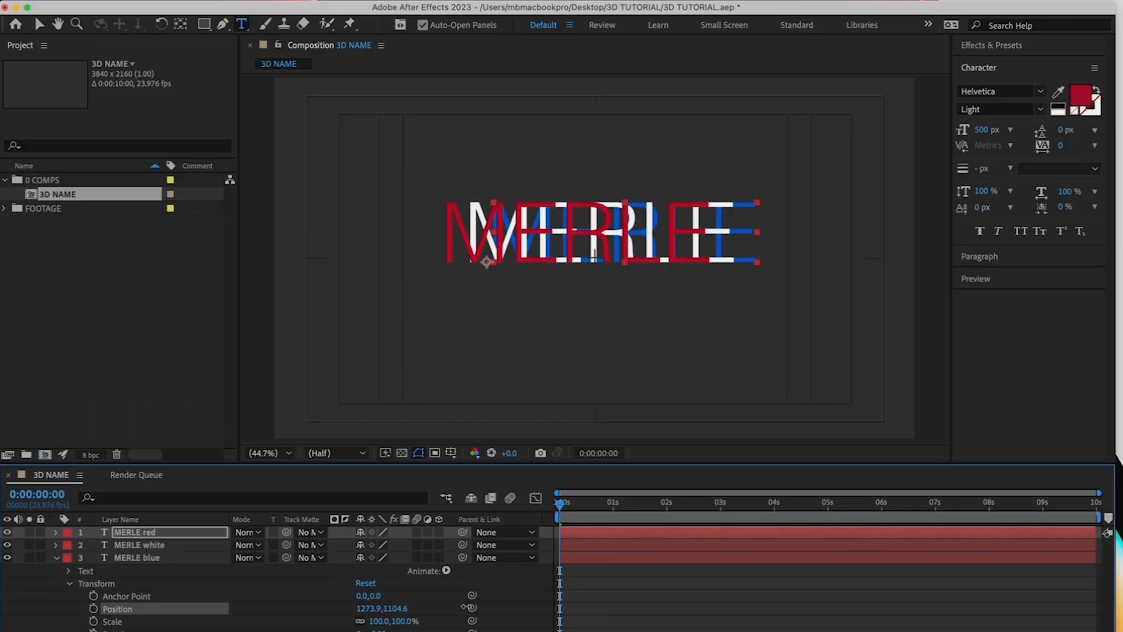
left_click(137, 557)
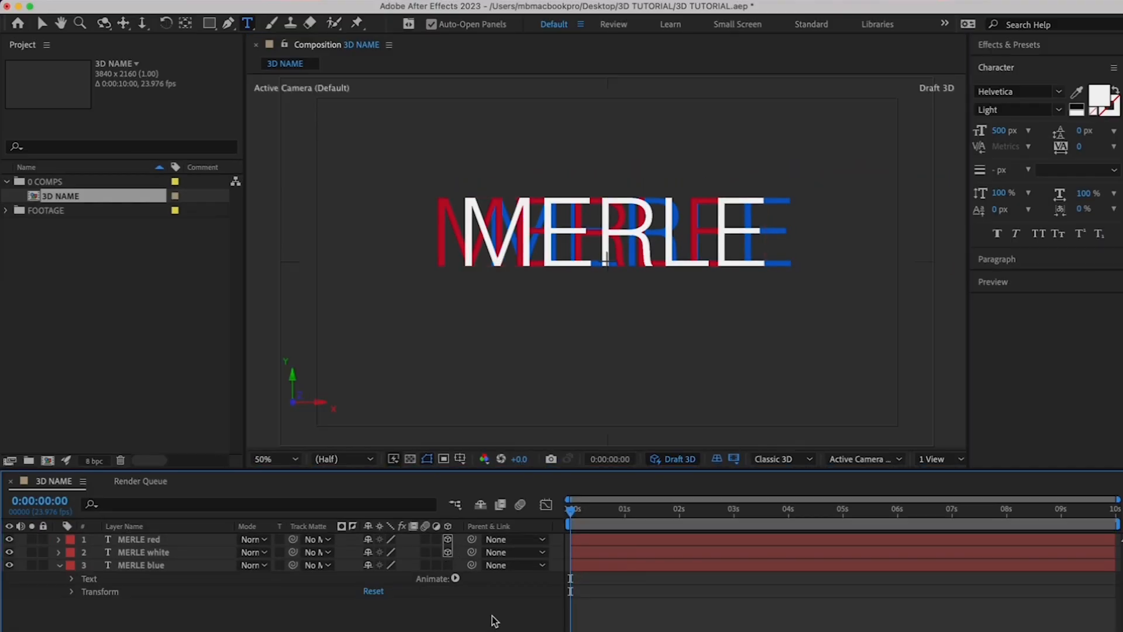
Step: Enable the Draft 3D toggle in the Composition panel for faster 3D preview
left_click(448, 565)
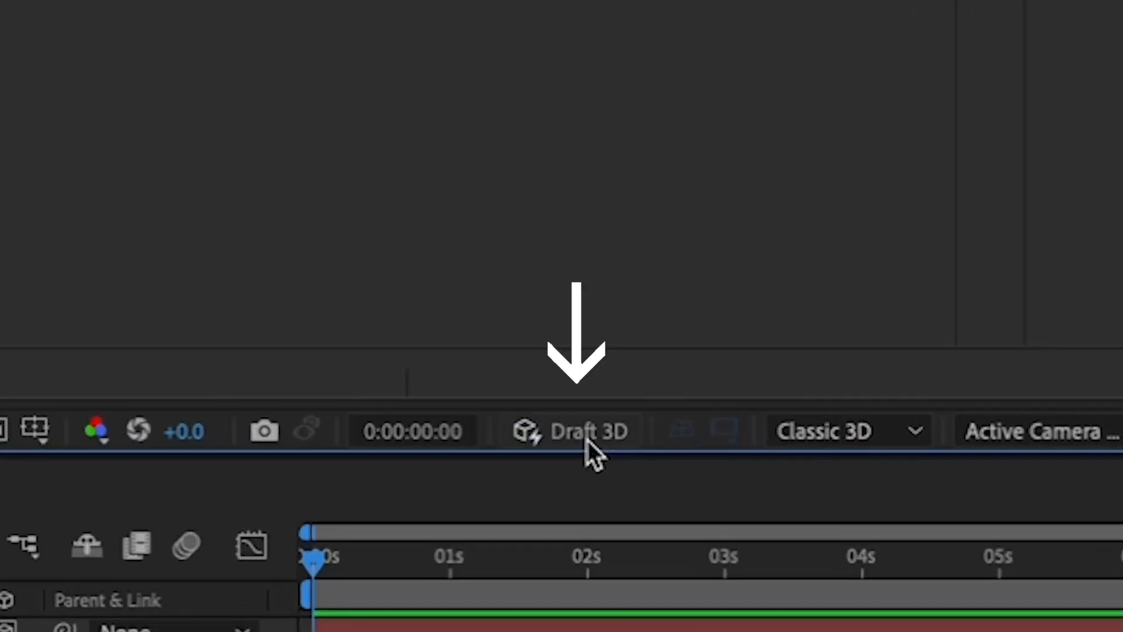
left_click(571, 431)
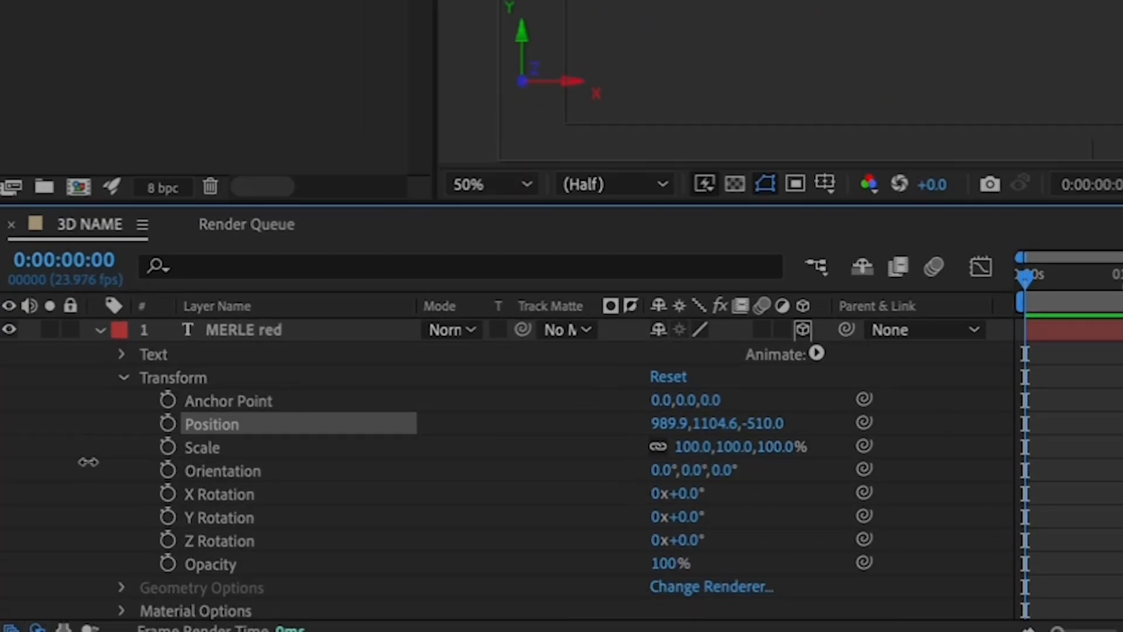
Step: Set MERLE red's Position Z to -500, then begin editing MERLE blue's Position
double_click(243, 328)
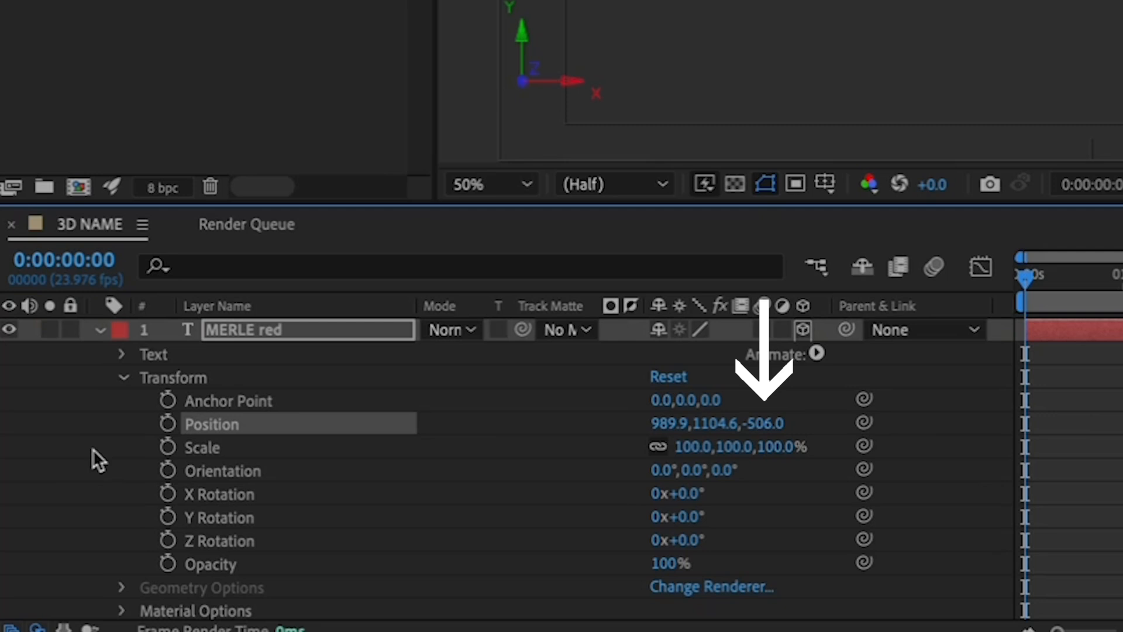
mouse_move(761, 424)
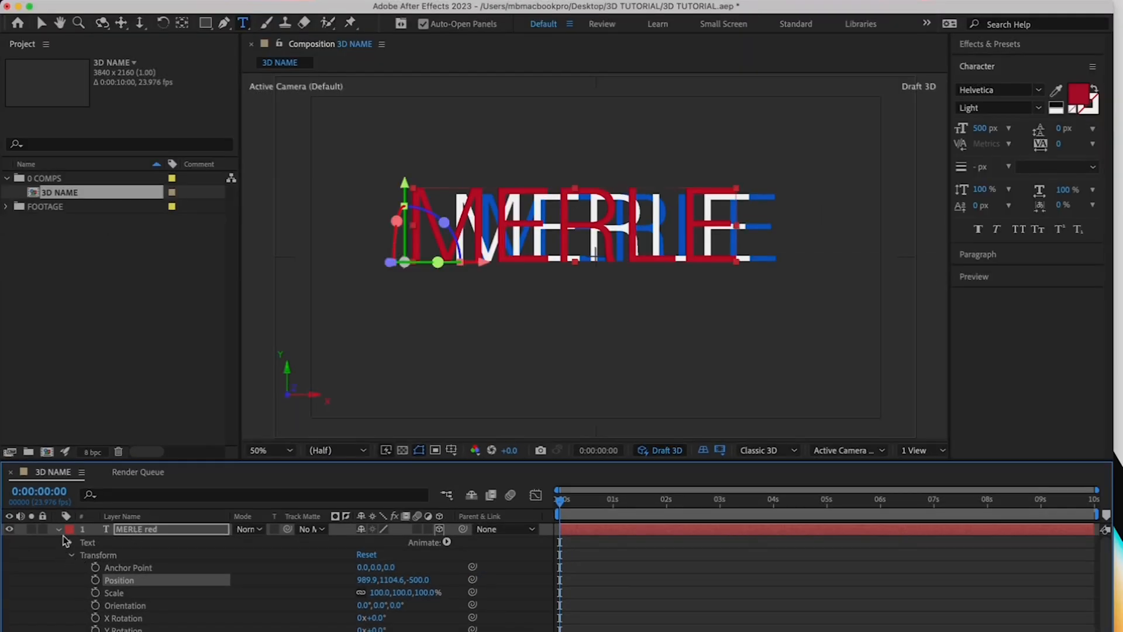
left_click(58, 529)
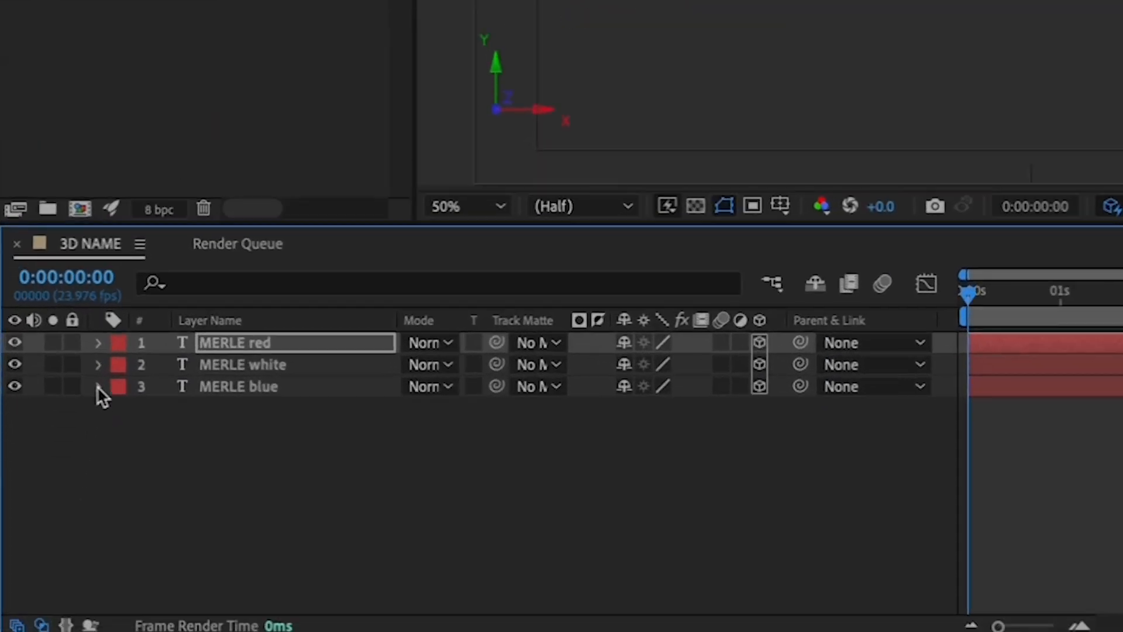
left_click(98, 386)
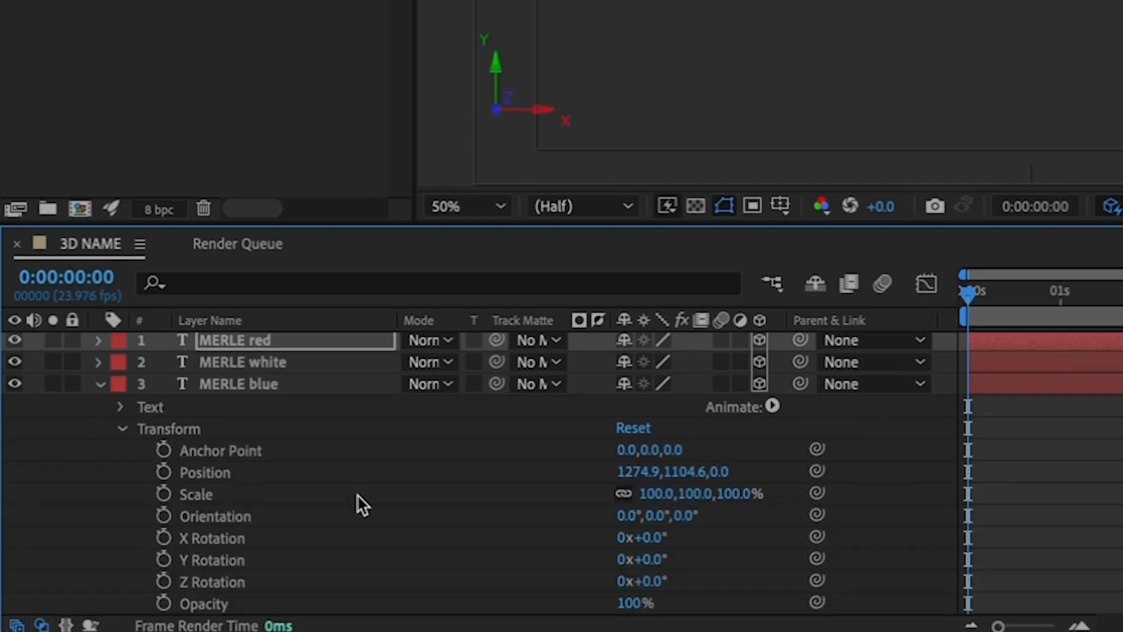
double_click(738, 472)
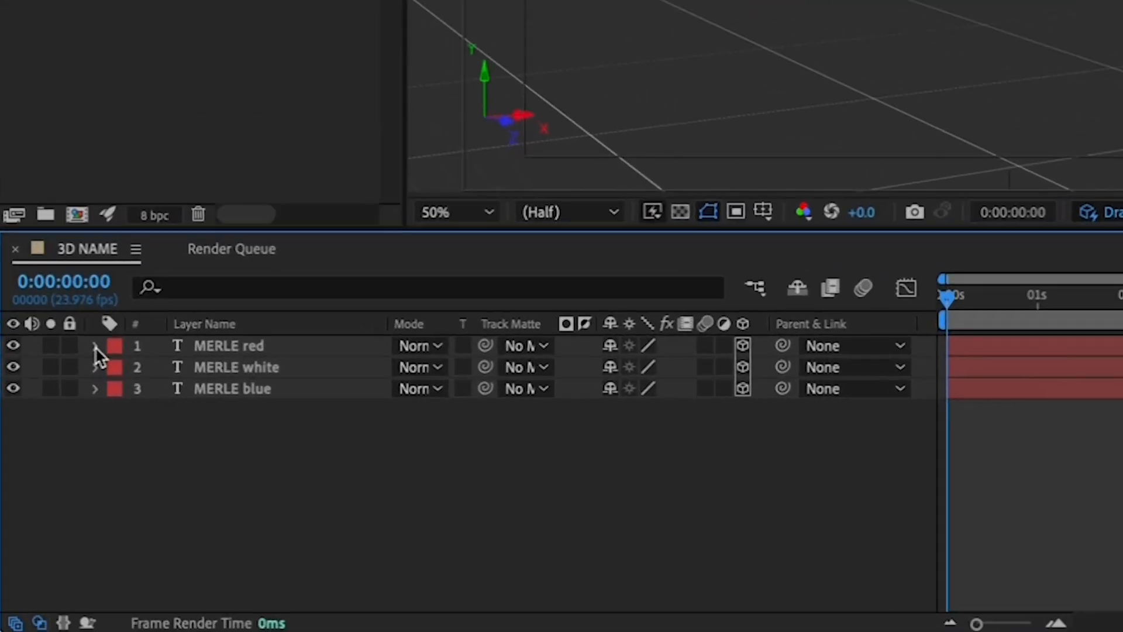
Step: Keyframe Y Rotation on MERLE red from 0 s to 1x+0.0° at 4 s
left_click(94, 346)
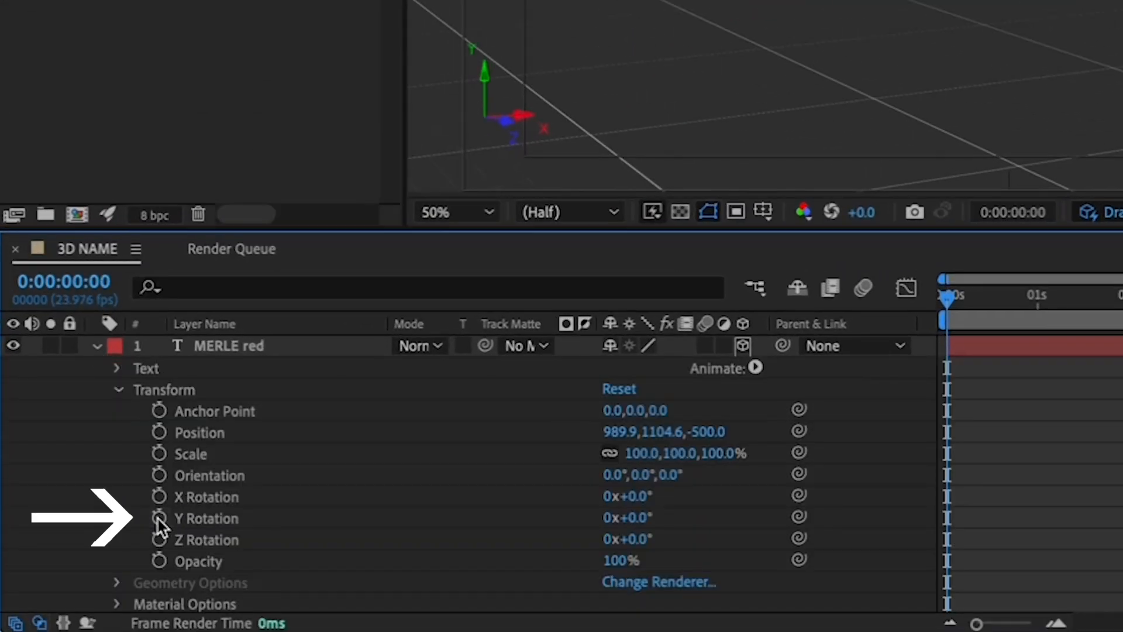
left_click(158, 519)
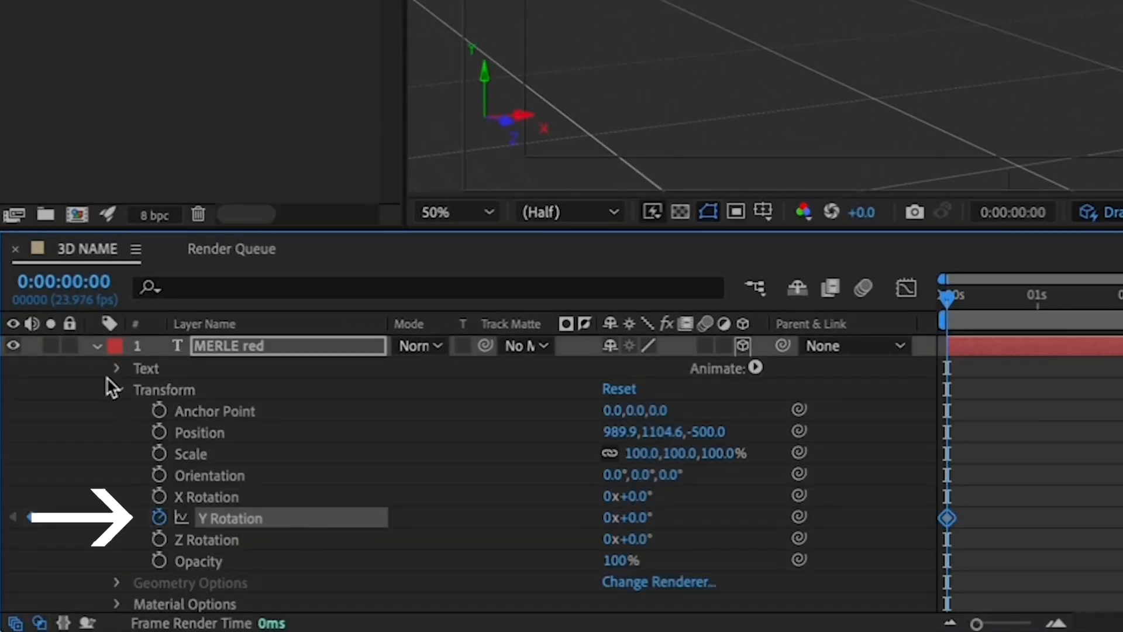
left_click(97, 346)
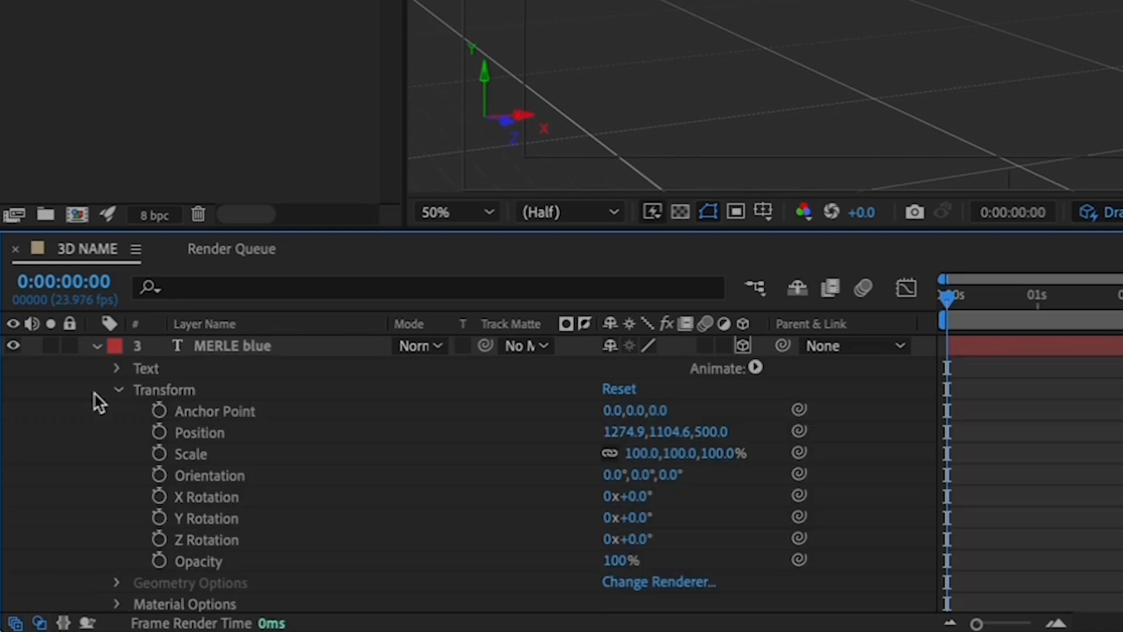
left_click(159, 518)
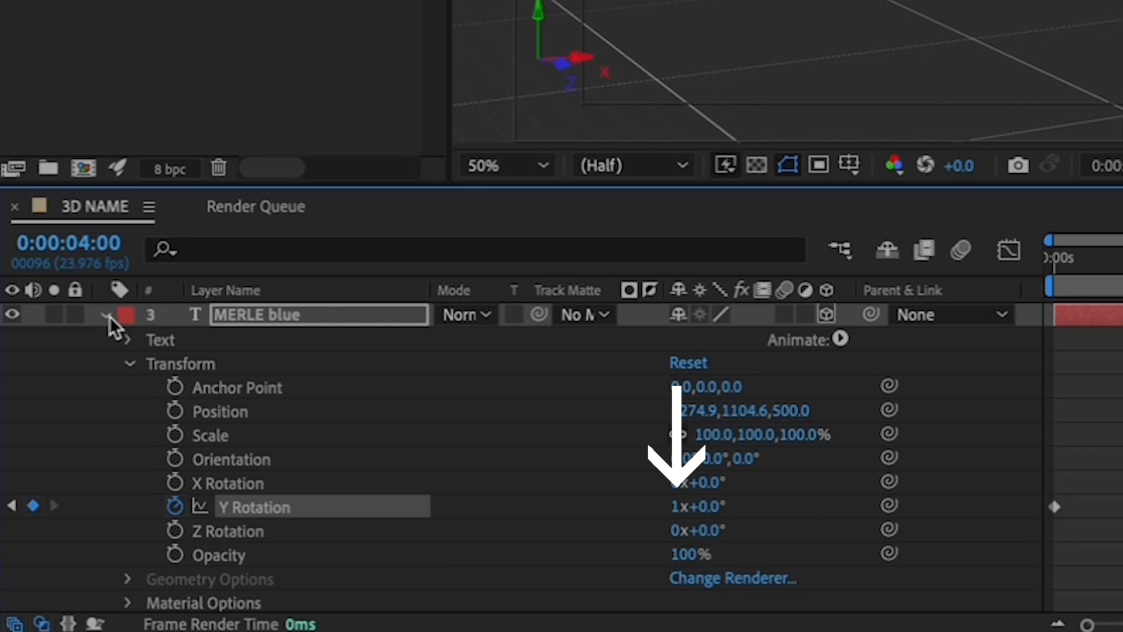
Step: Apply the same one-turn Y Rotation keyframes to MERLE blue and MERLE white
left_click(104, 313)
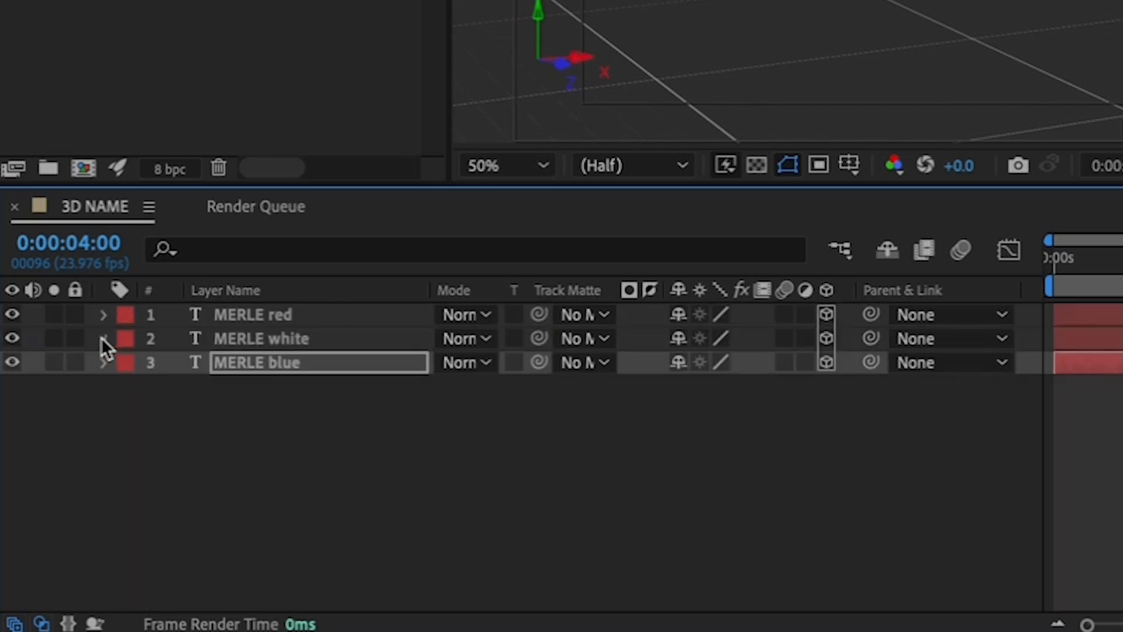
left_click(104, 338)
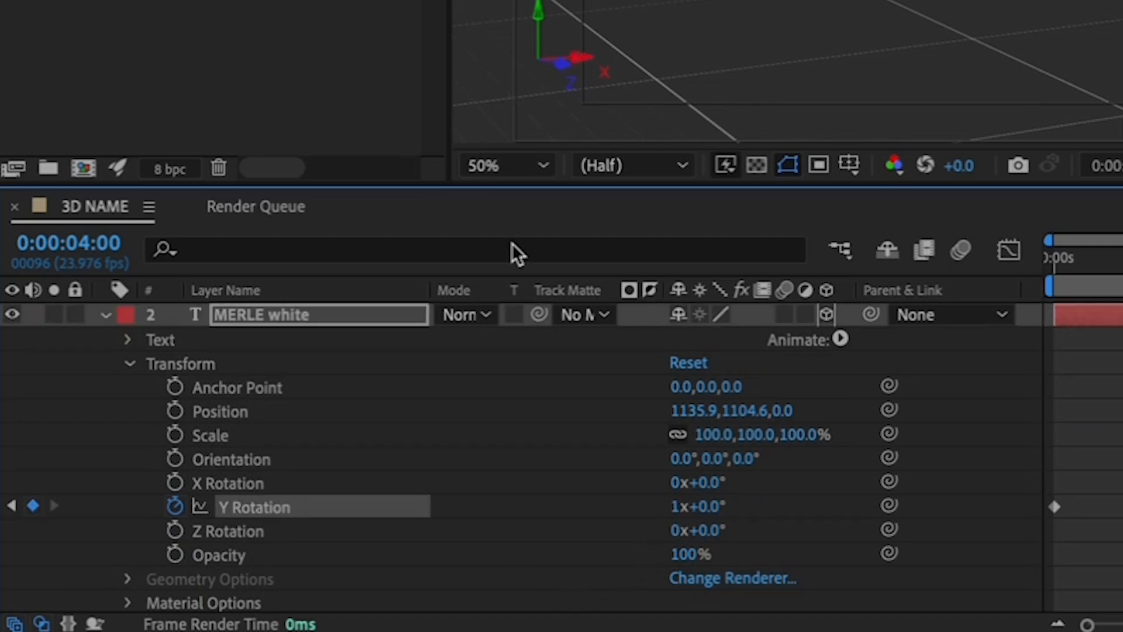
left_click(104, 313)
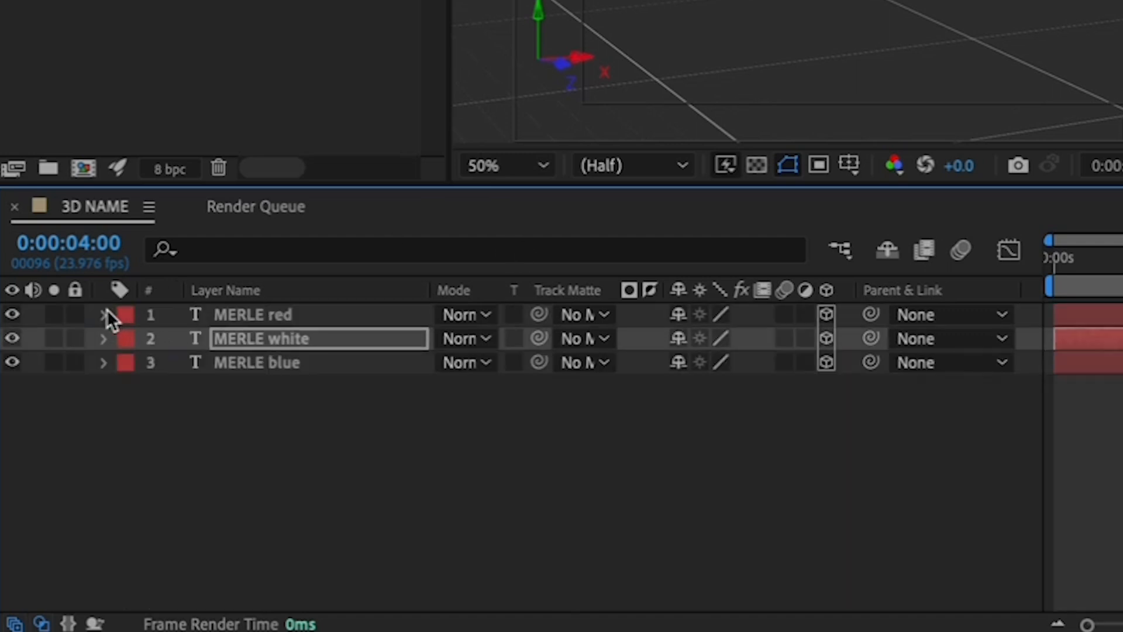
left_click(104, 314)
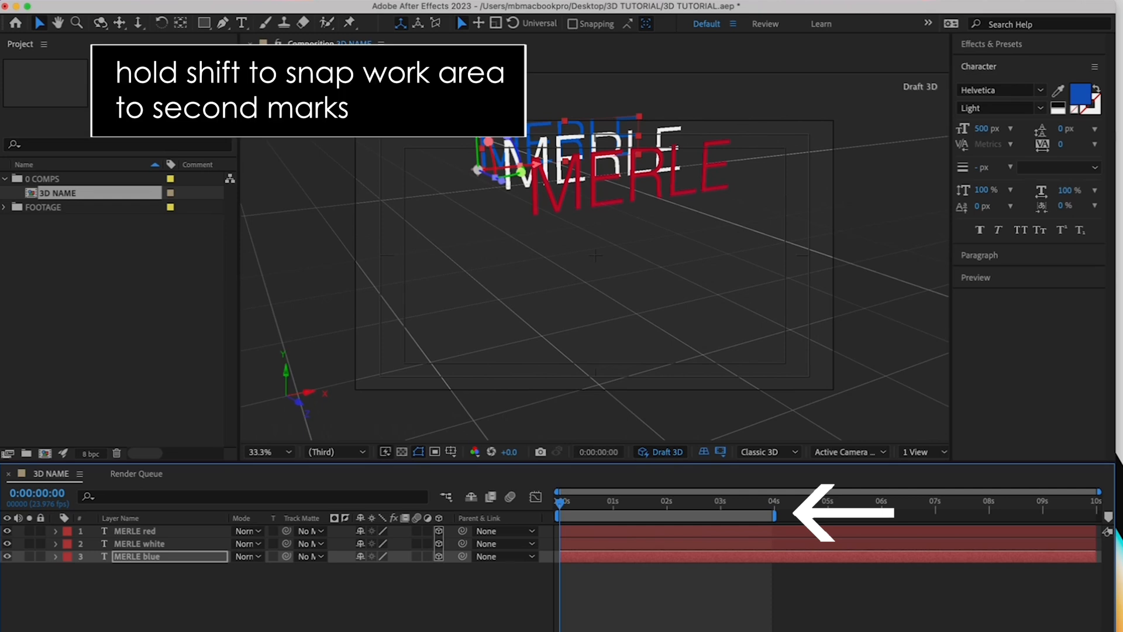
Step: End the work area at 4 s and add the 3D NAME composition to the Render Queue
left_click(240, 23)
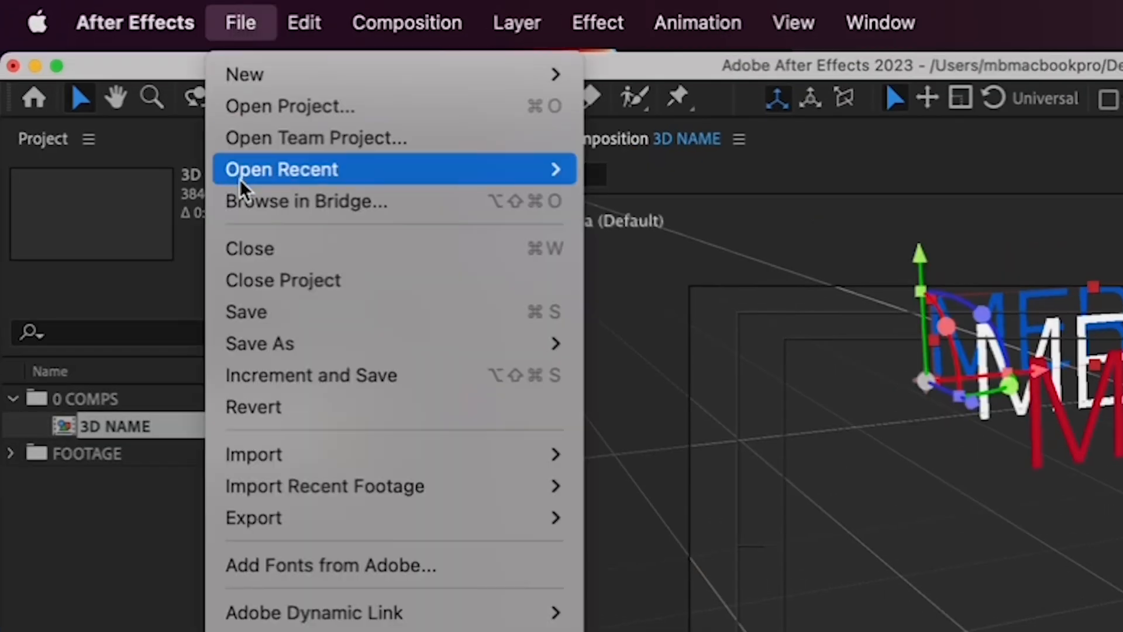
mouse_move(254, 517)
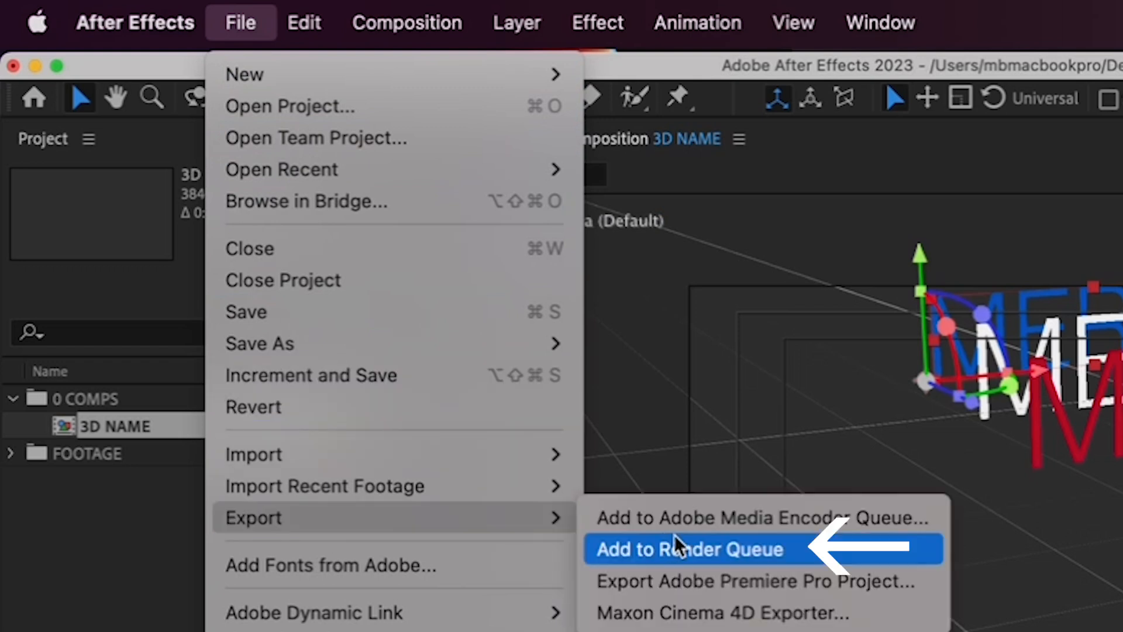
left_click(688, 548)
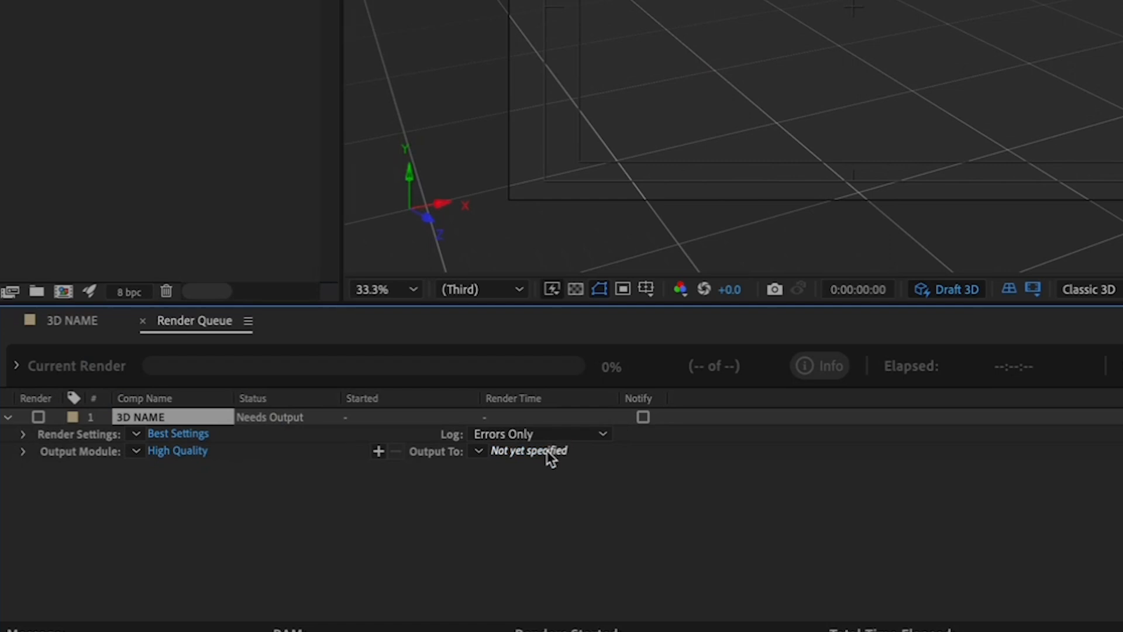
Step: Set the output to SPINNING NAMES.mov in the 0 FINALS folder and save
left_click(529, 450)
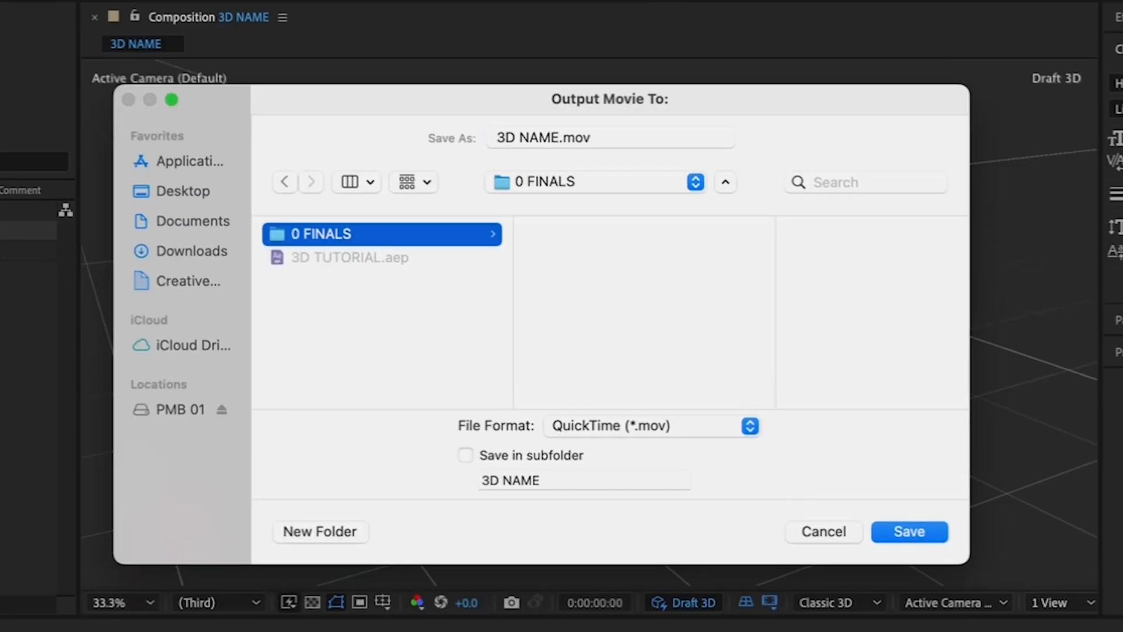
left_click(609, 137)
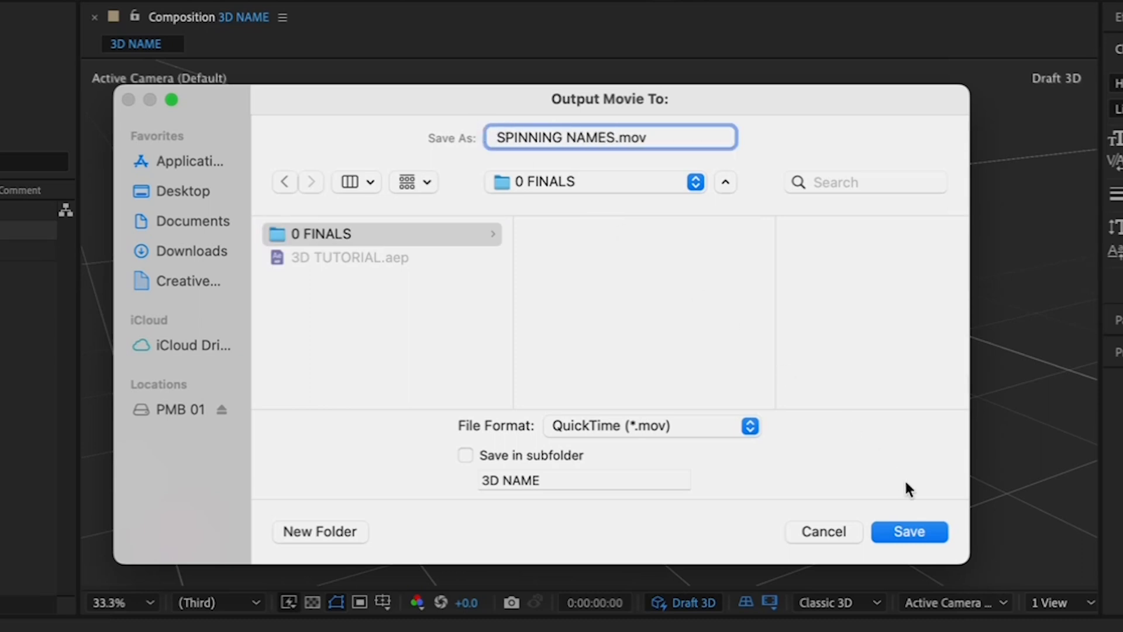
left_click(908, 531)
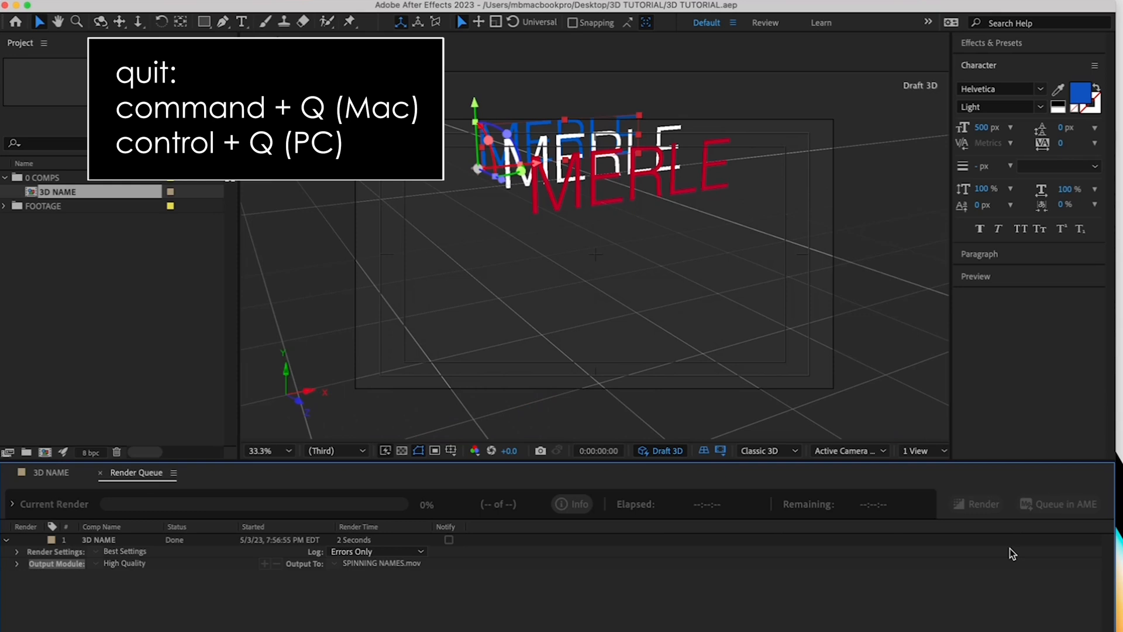
Step: Quit After Effects after rendering and reopen 3D TUTORIAL.aep from Finder
key("cmd+q")
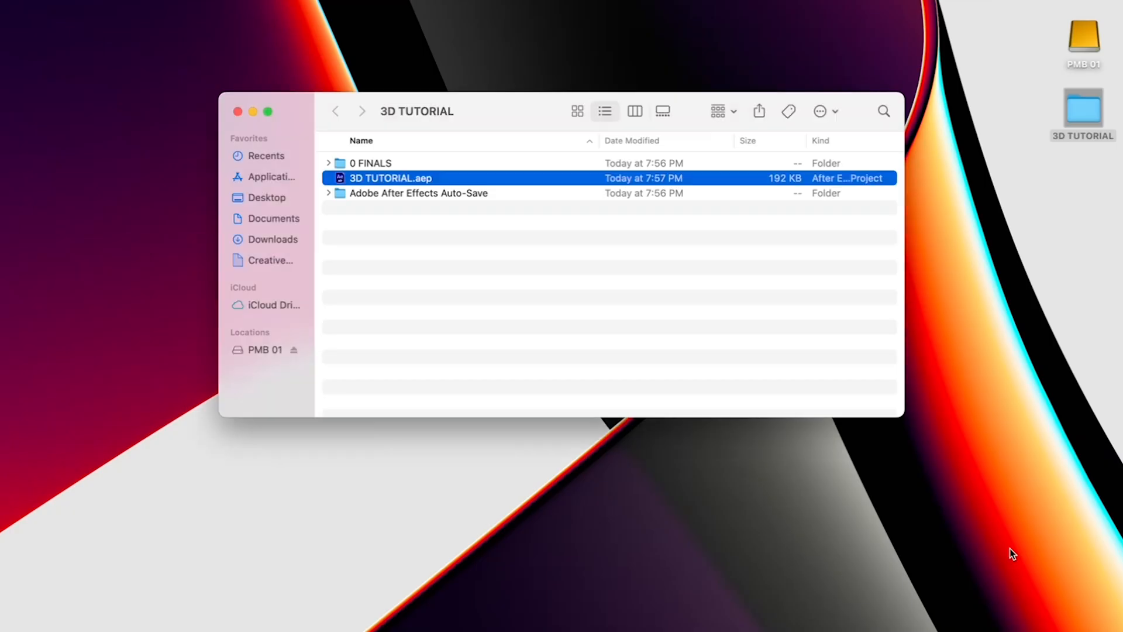
double_click(390, 178)
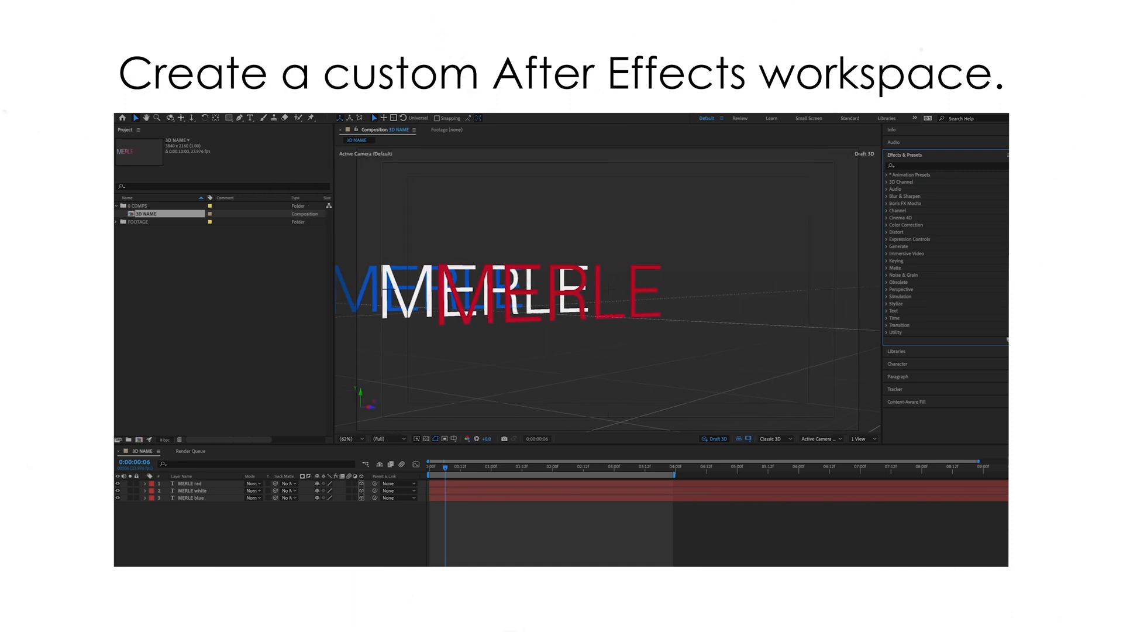
Step: Save the layout as a new workspace 'MERLE BECKER', then switch to another saved workspace
left_click(252, 123)
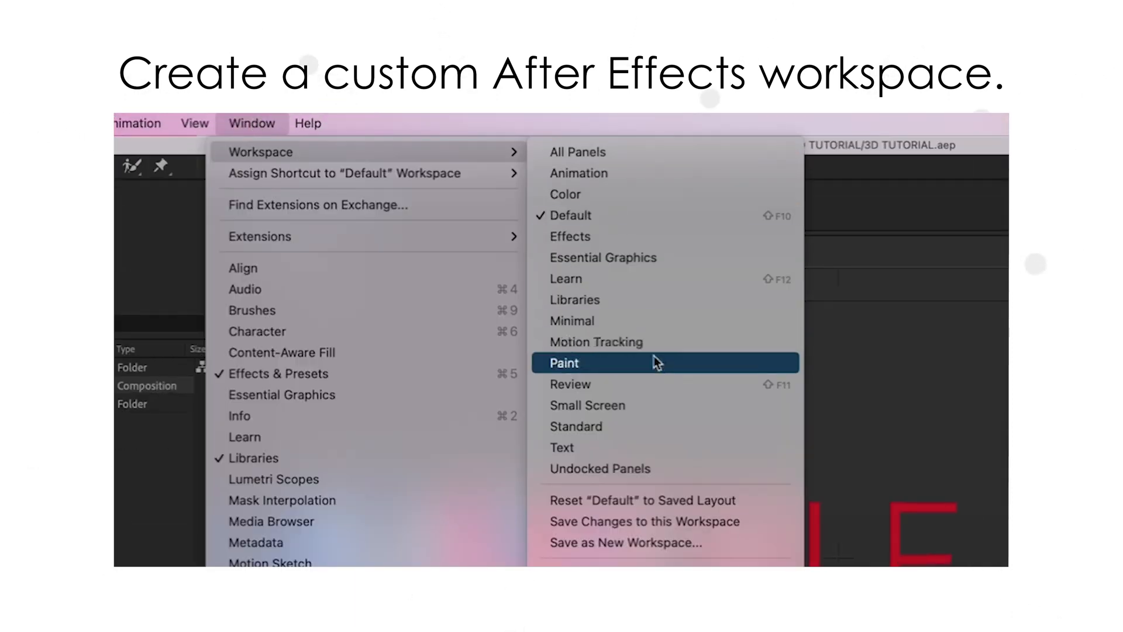
left_click(625, 541)
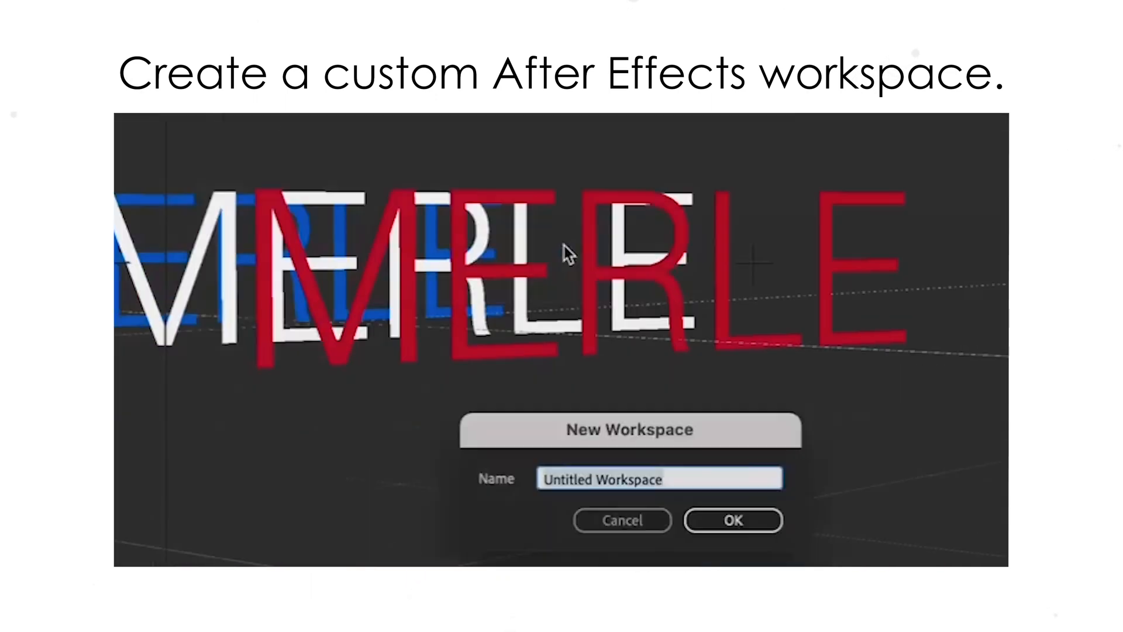
left_click(312, 120)
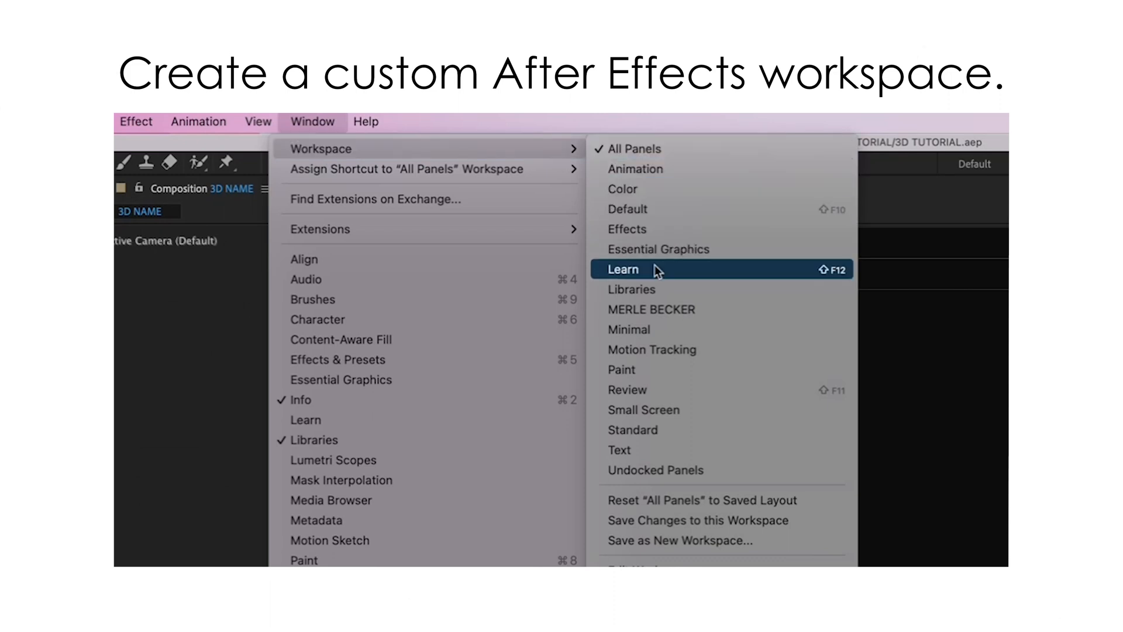
left_click(623, 269)
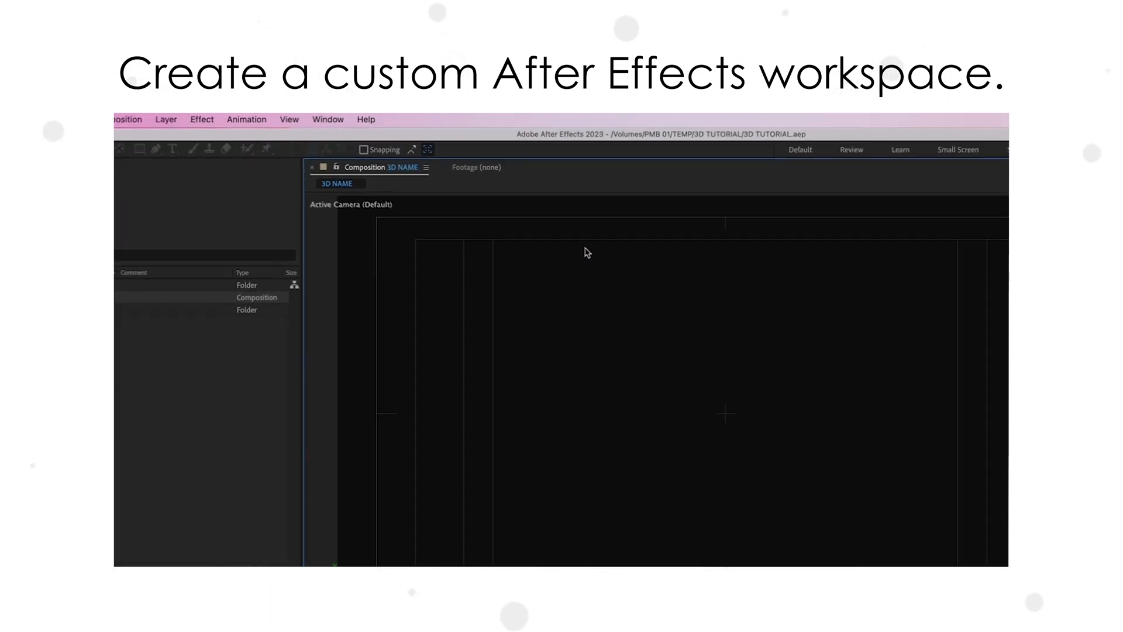